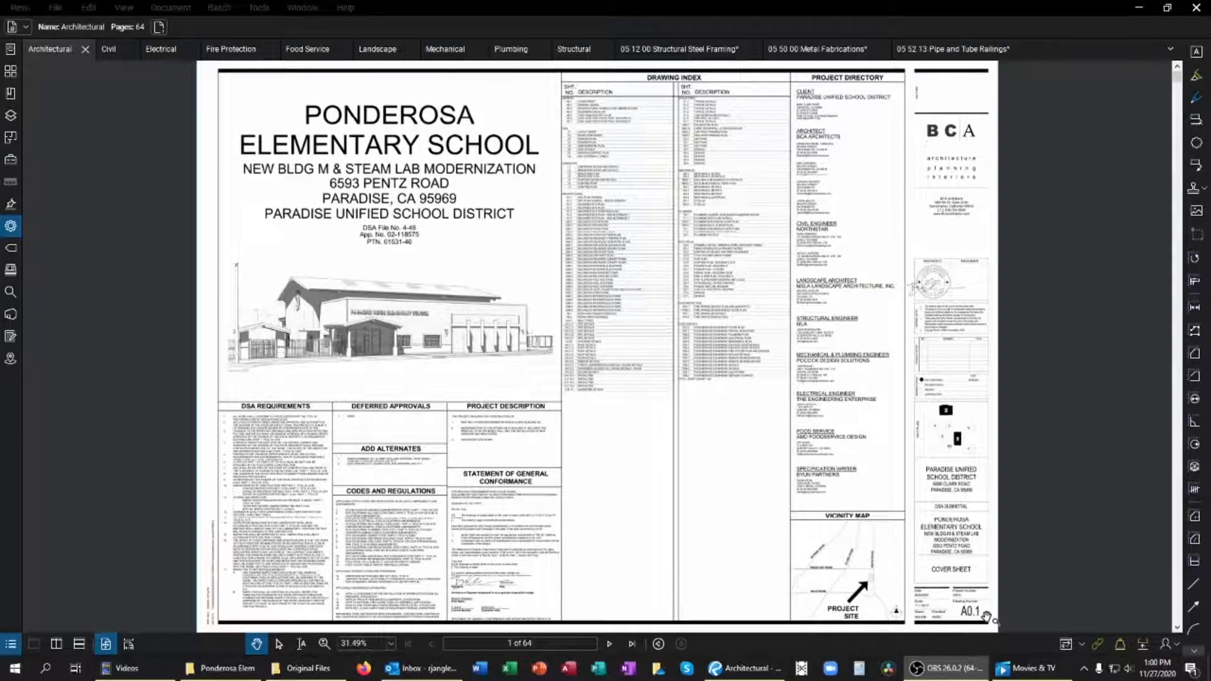
Step: Browse the Structural set and specs 05 12 00, 05 50 00, then 05 52 13 Pipe and Tube Railings
{"action": "left_click", "coordinate": [574, 49]}
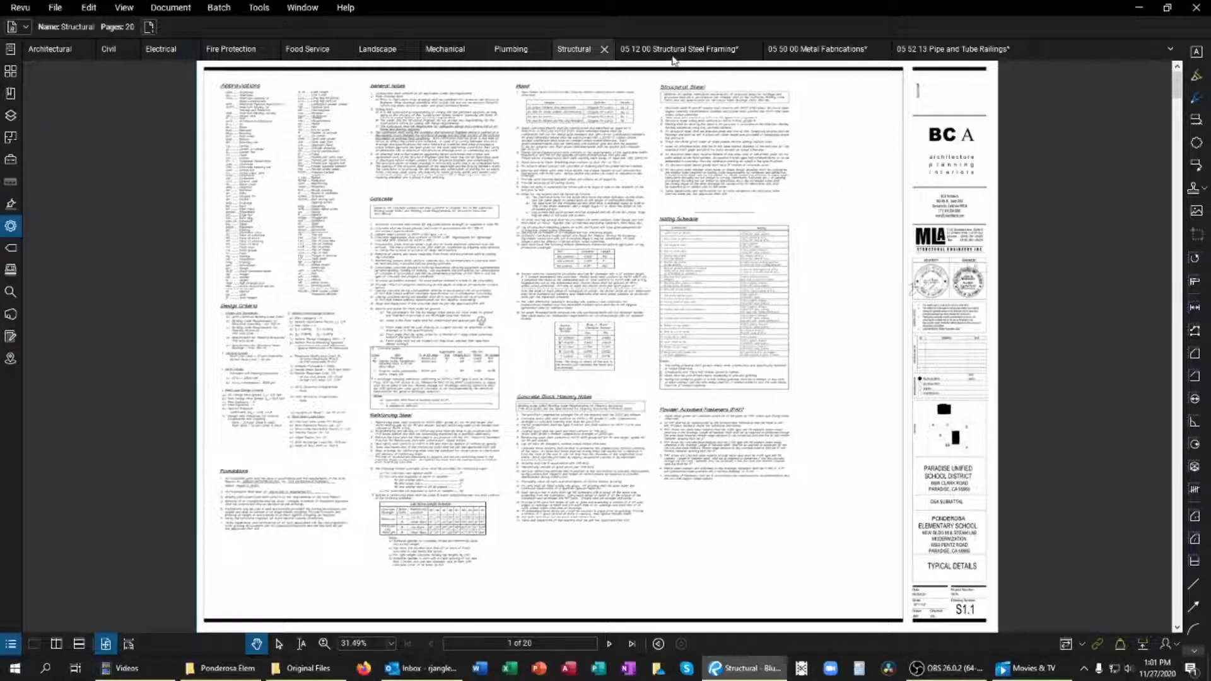
{"action": "left_click", "coordinate": [684, 49]}
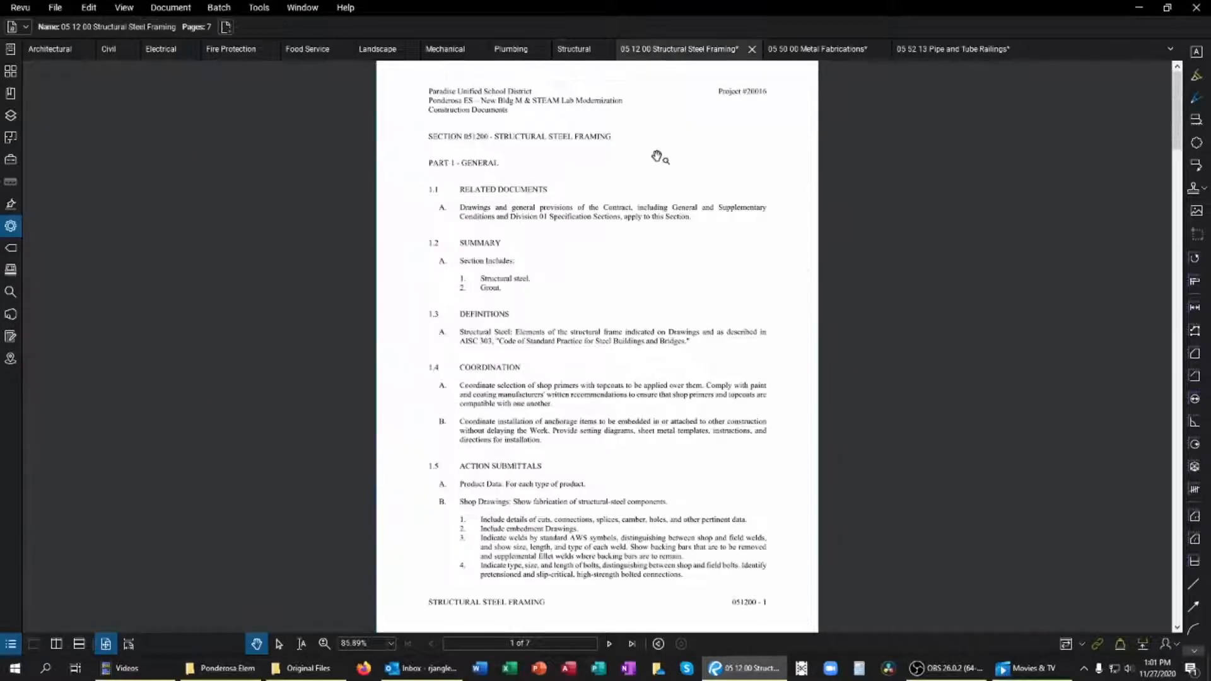
{"action": "mouse_move", "coordinate": [618, 160]}
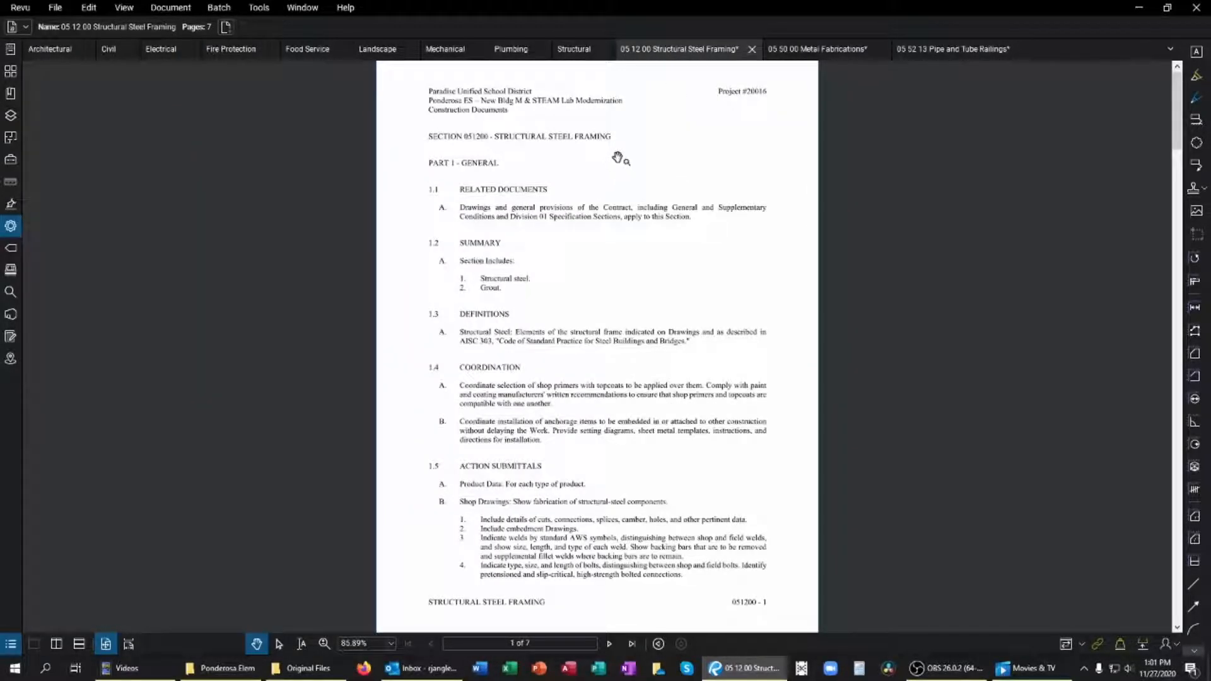
{"action": "left_click", "coordinate": [820, 49]}
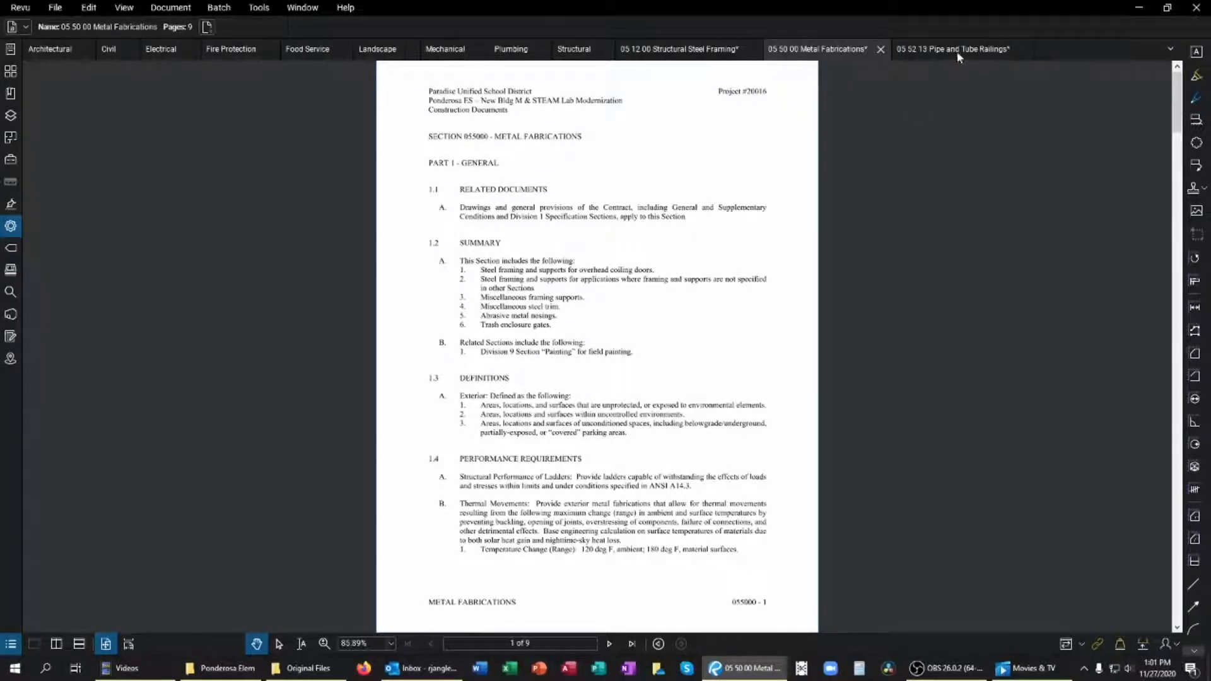
{"action": "left_click", "coordinate": [955, 49]}
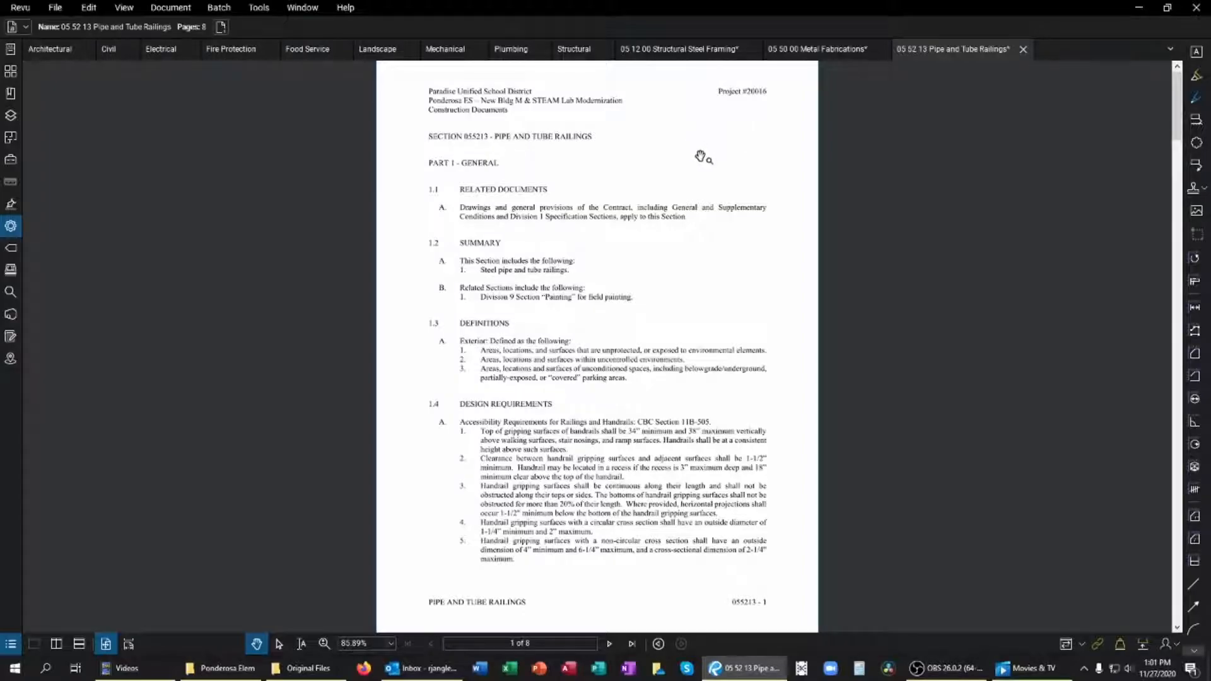
{"action": "mouse_move", "coordinate": [931, 236]}
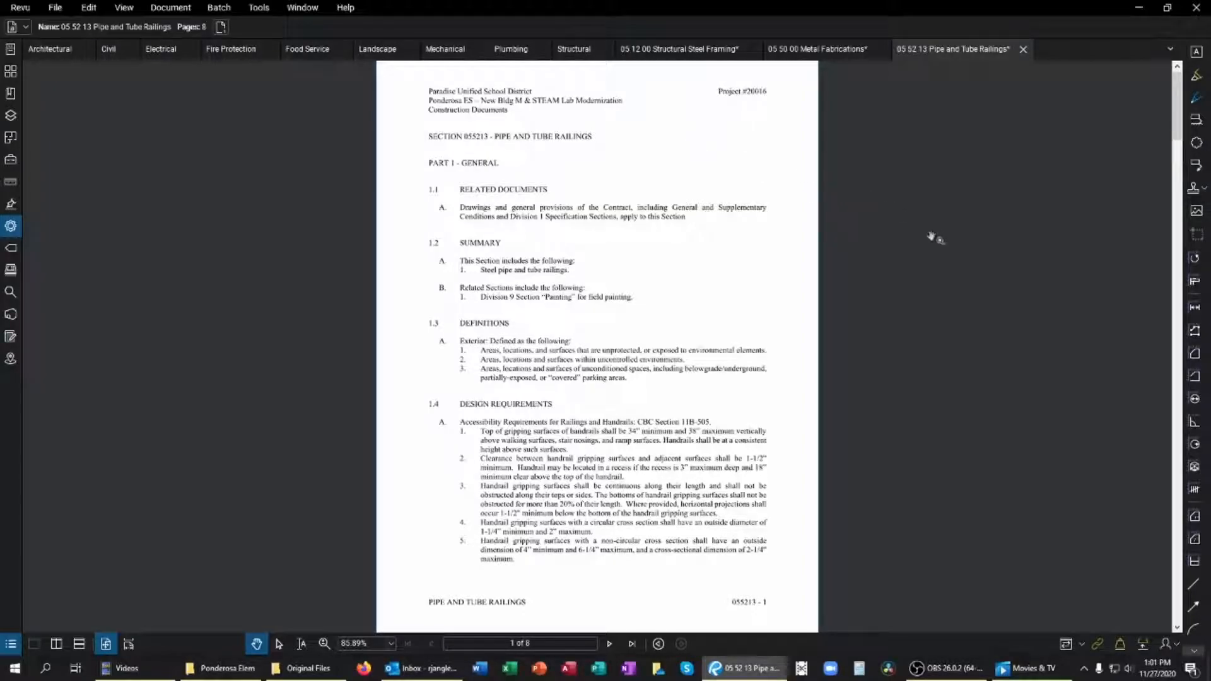
{"action": "mouse_move", "coordinate": [963, 262]}
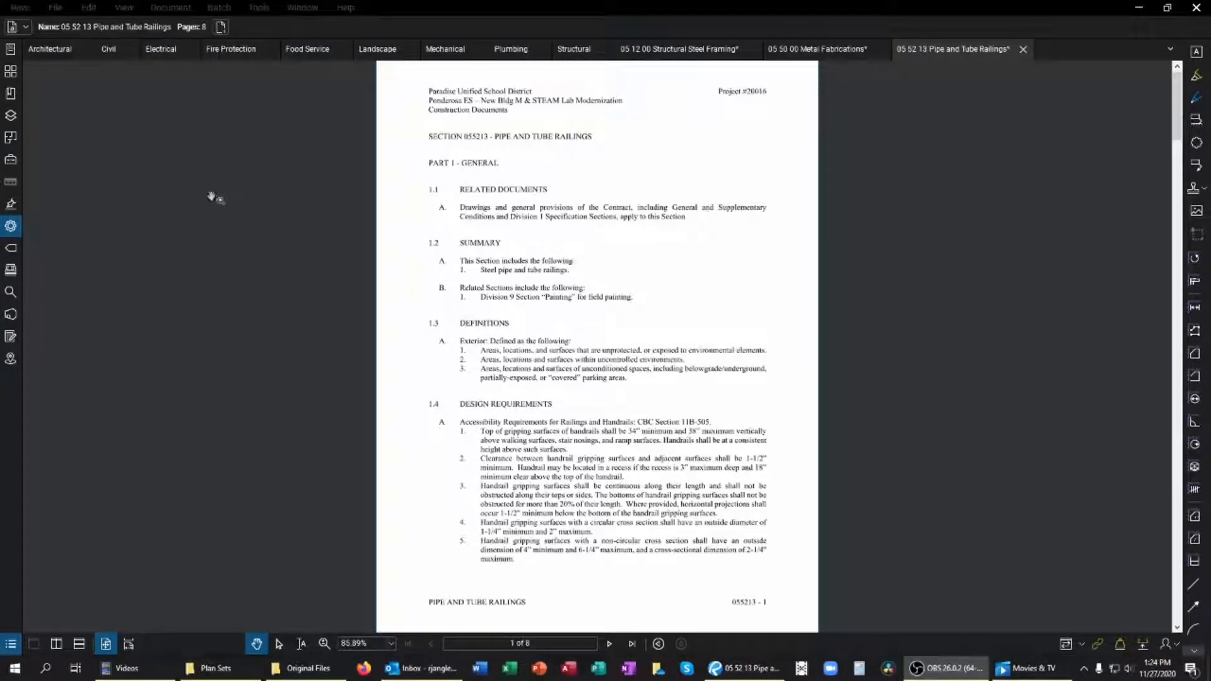
Step: Glance through Architectural sheets, then page the Structural set forward to detail sheet S5.3
{"action": "left_click", "coordinate": [49, 49]}
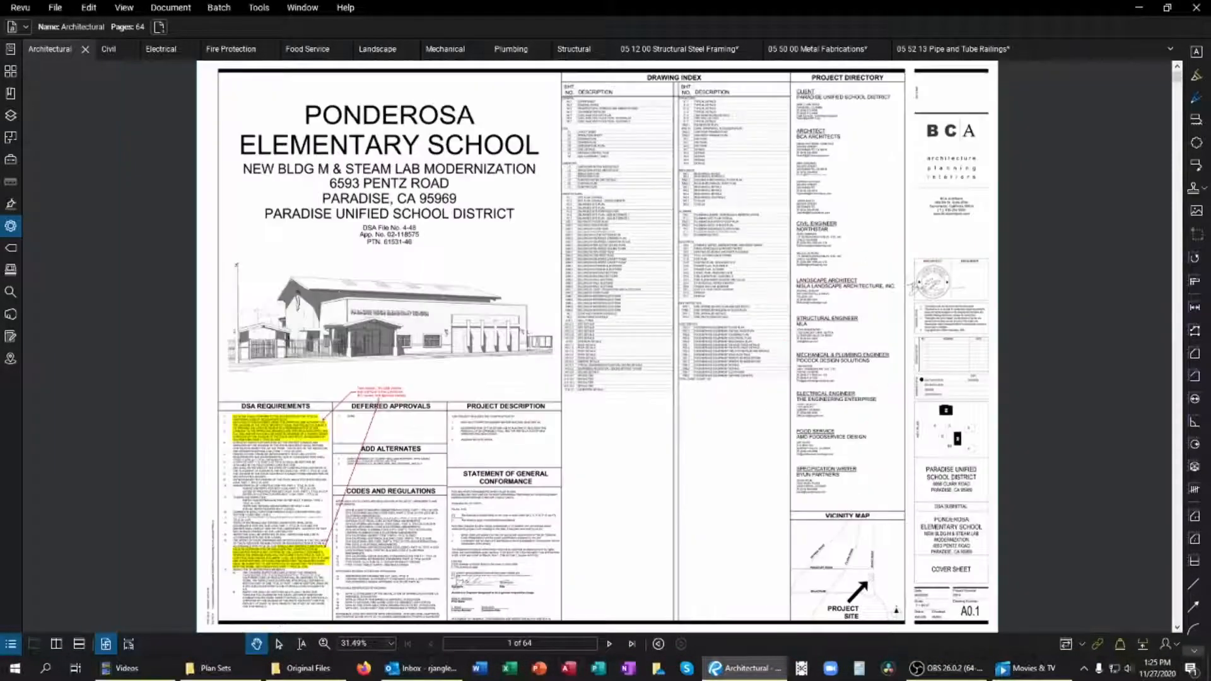
{"action": "left_click", "coordinate": [517, 644]}
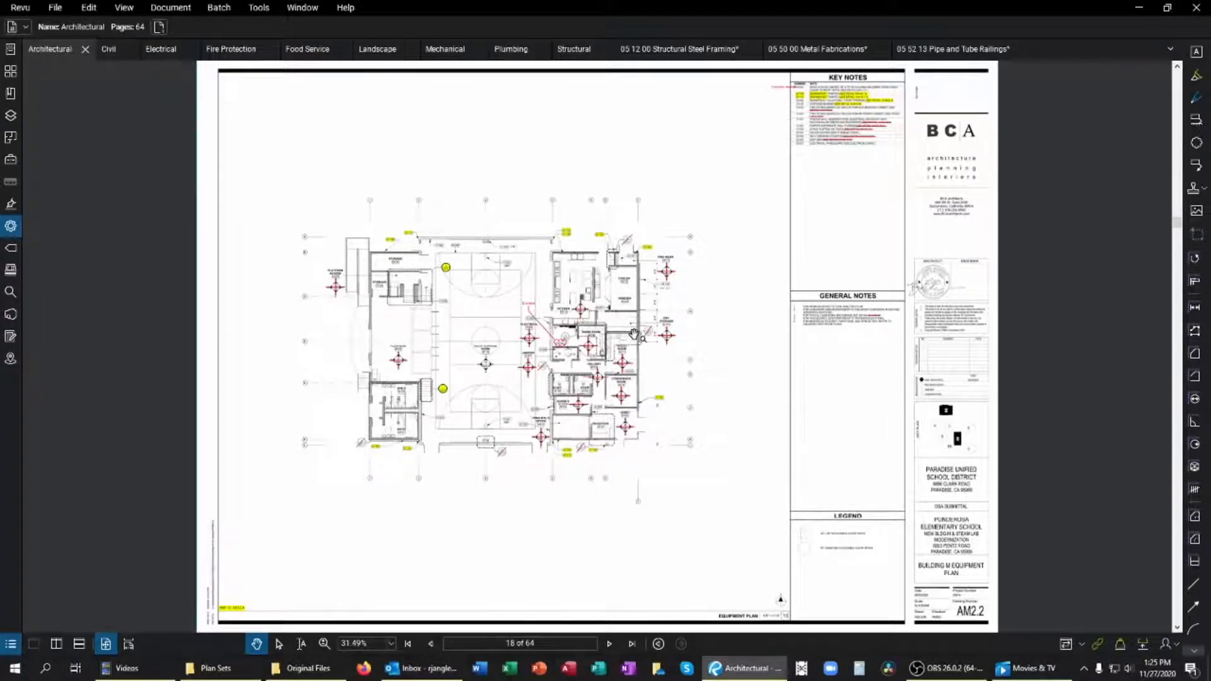
{"action": "left_click", "coordinate": [574, 49]}
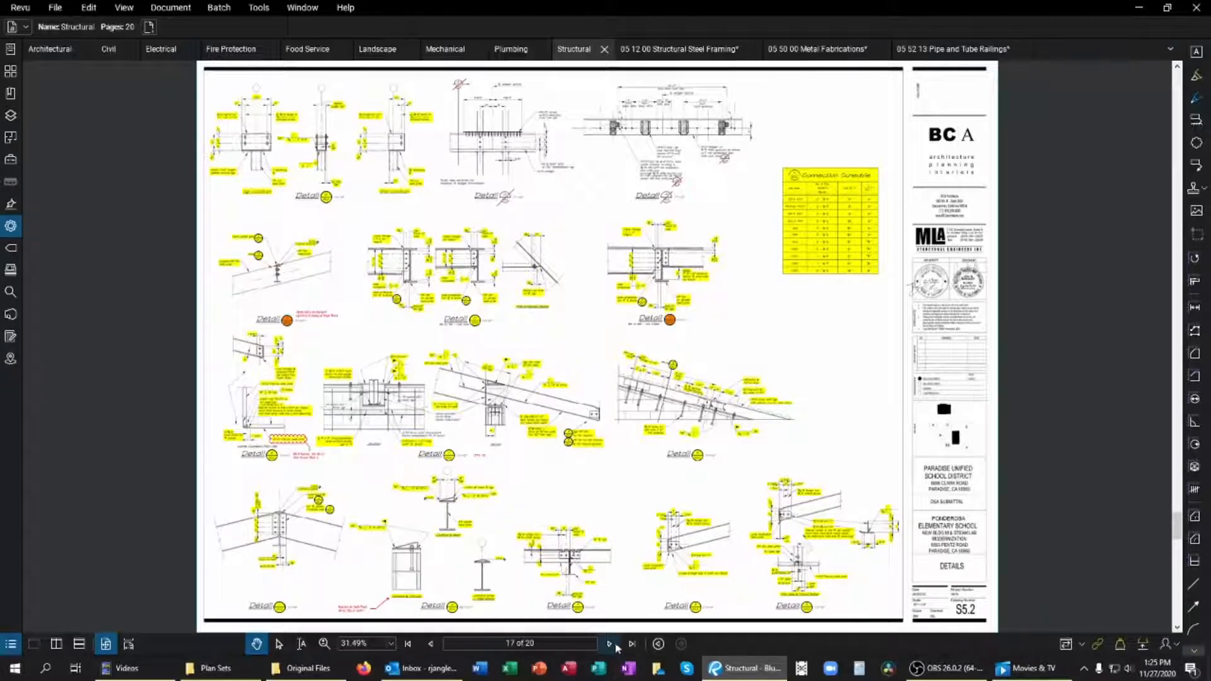
{"action": "left_click", "coordinate": [609, 644]}
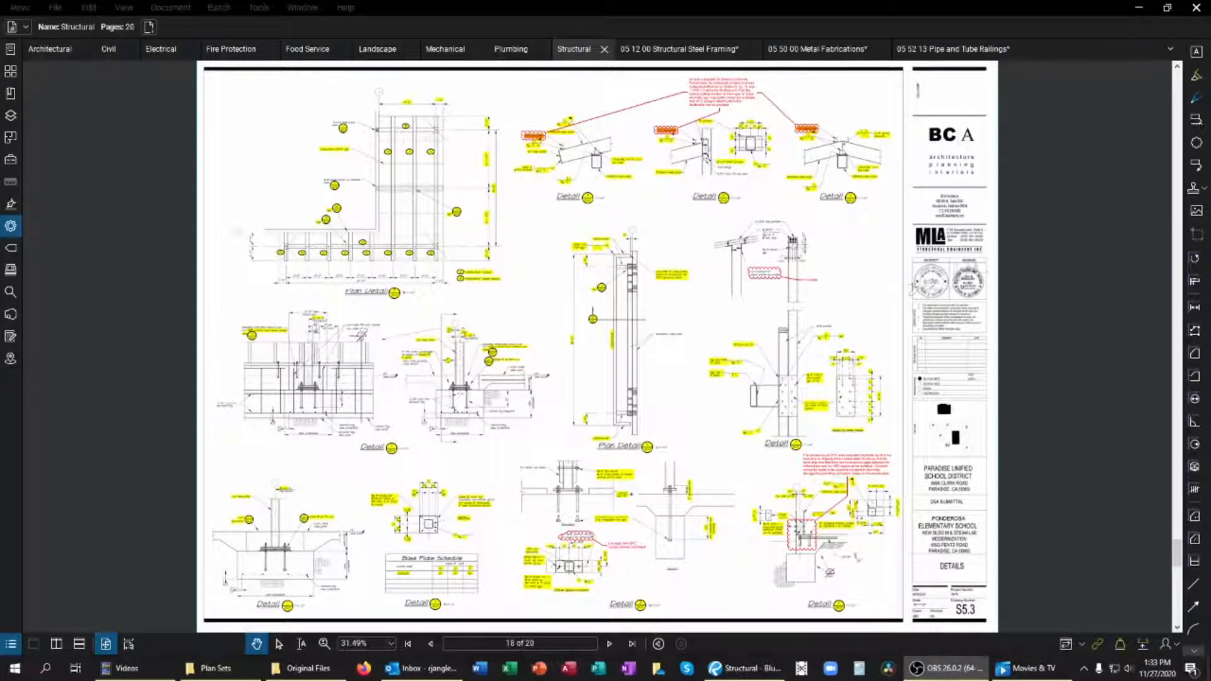
{"action": "mouse_move", "coordinate": [1082, 323]}
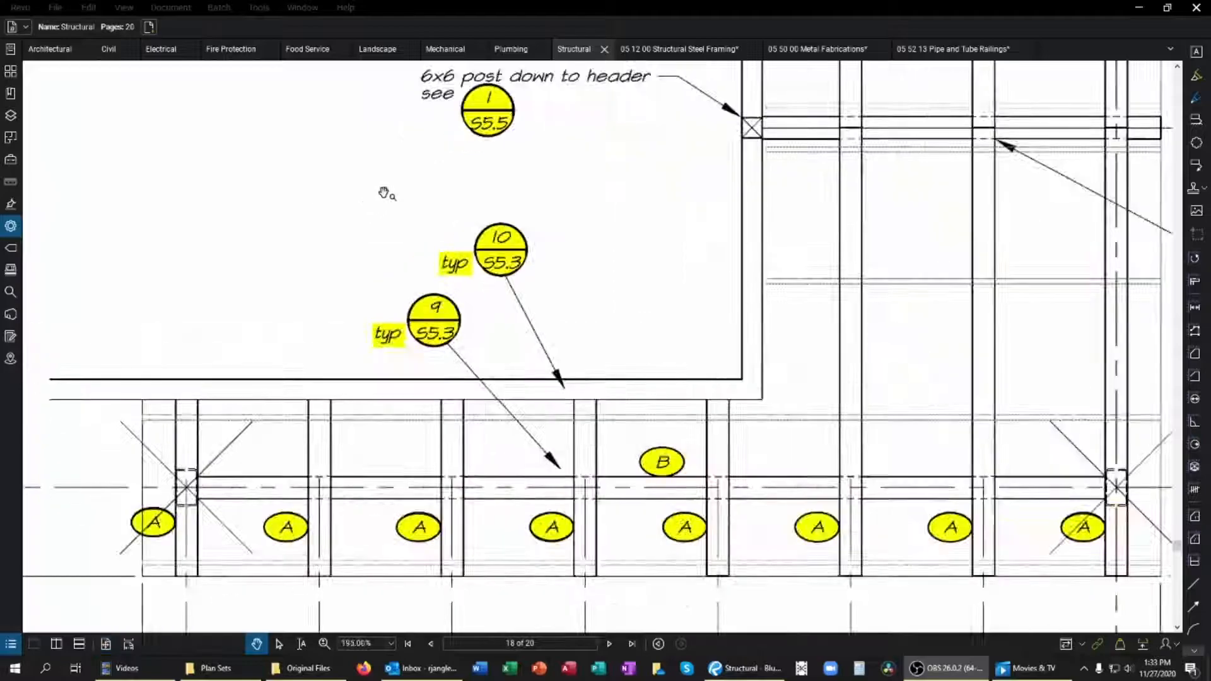
Step: Zoom into sheet S5.3's plan detail with its callouts to details 9 and 10
{"action": "scroll", "scroll_direction": "down", "scroll_amount": 3}
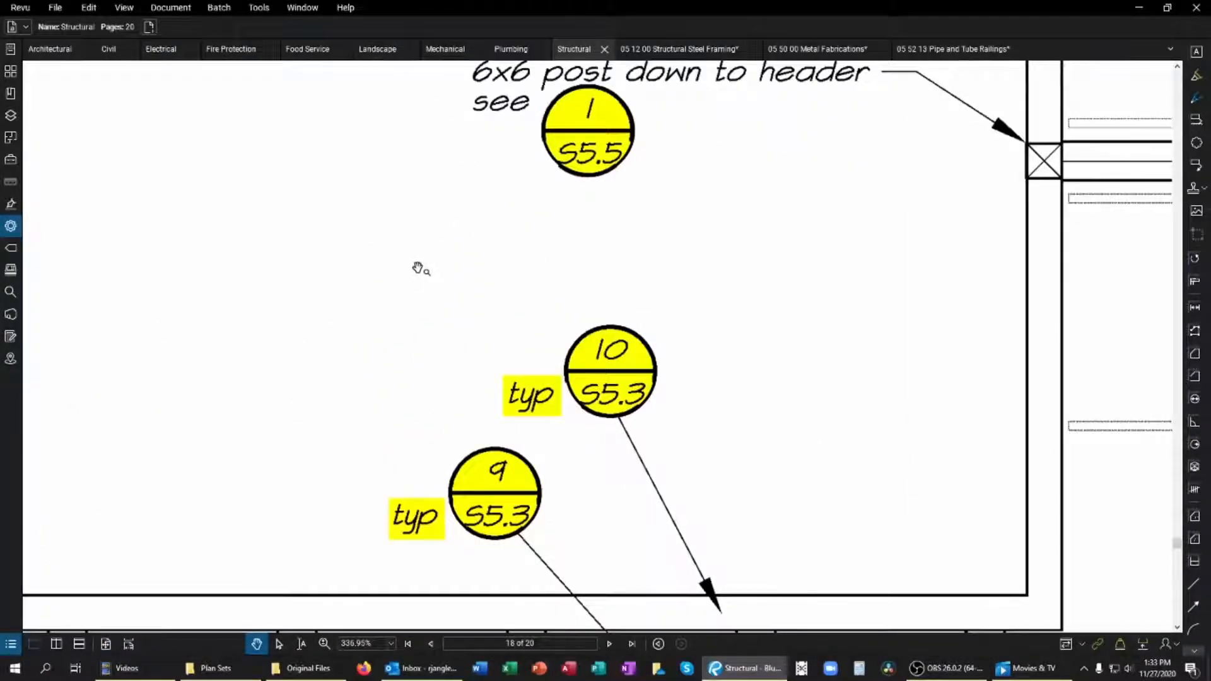
{"action": "mouse_move", "coordinate": [484, 313]}
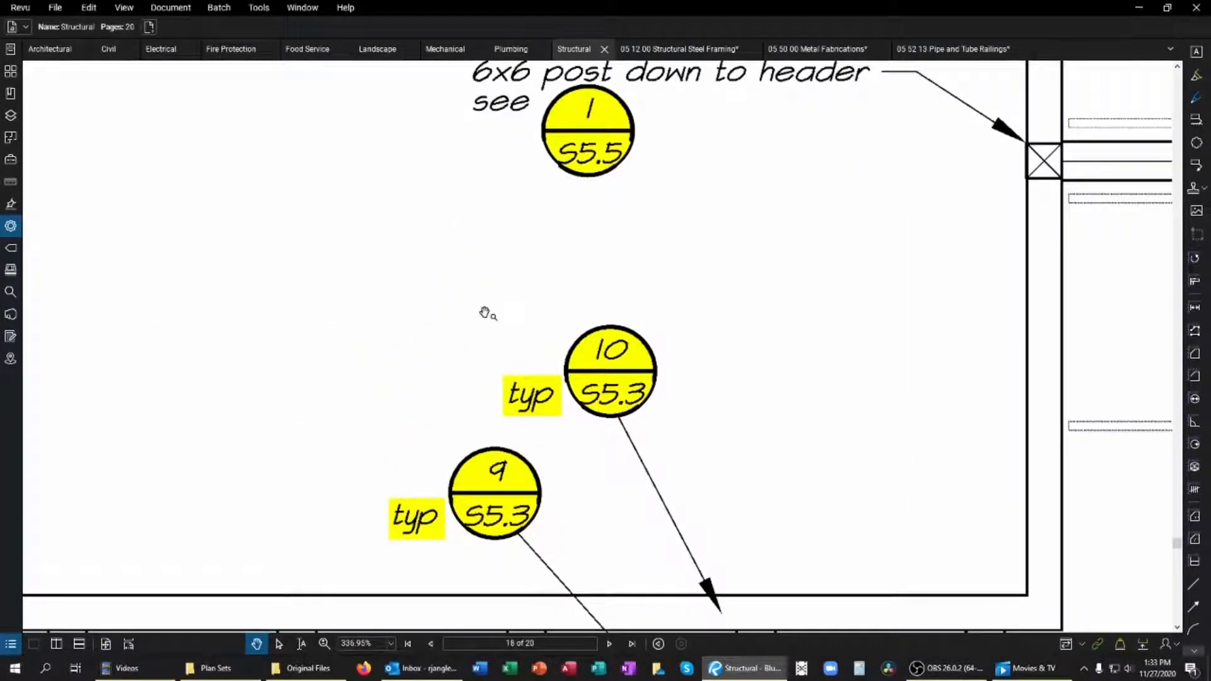
{"action": "mouse_move", "coordinate": [528, 470]}
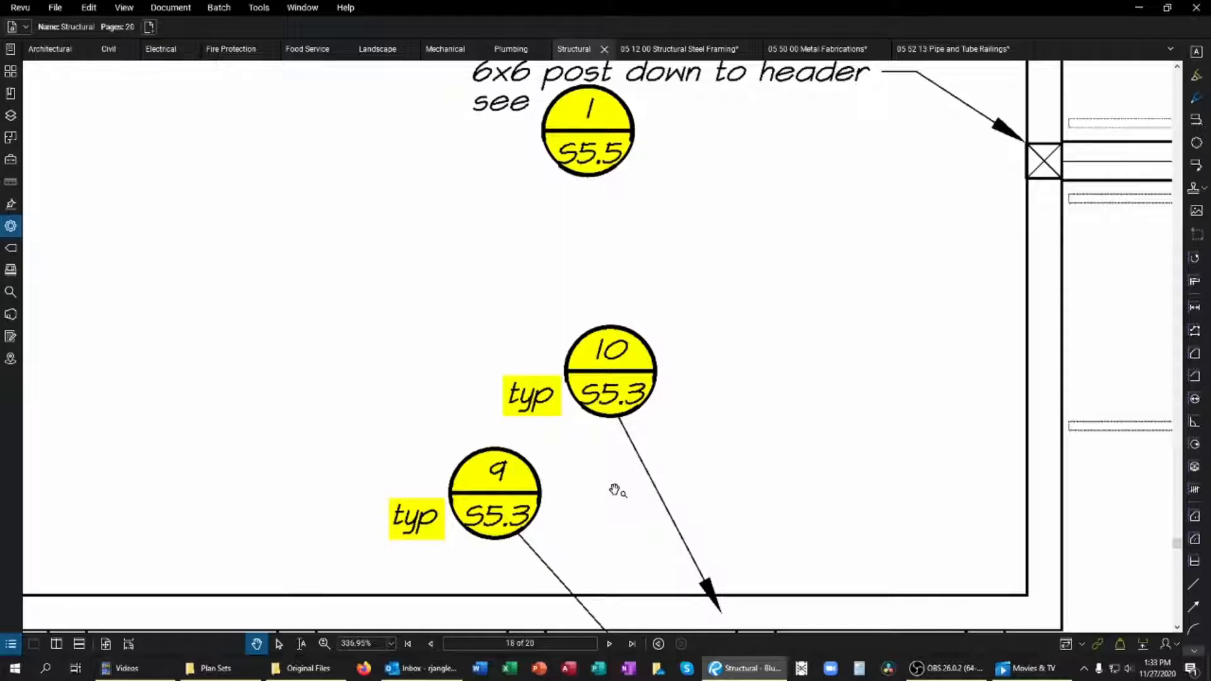
{"action": "mouse_move", "coordinate": [719, 422]}
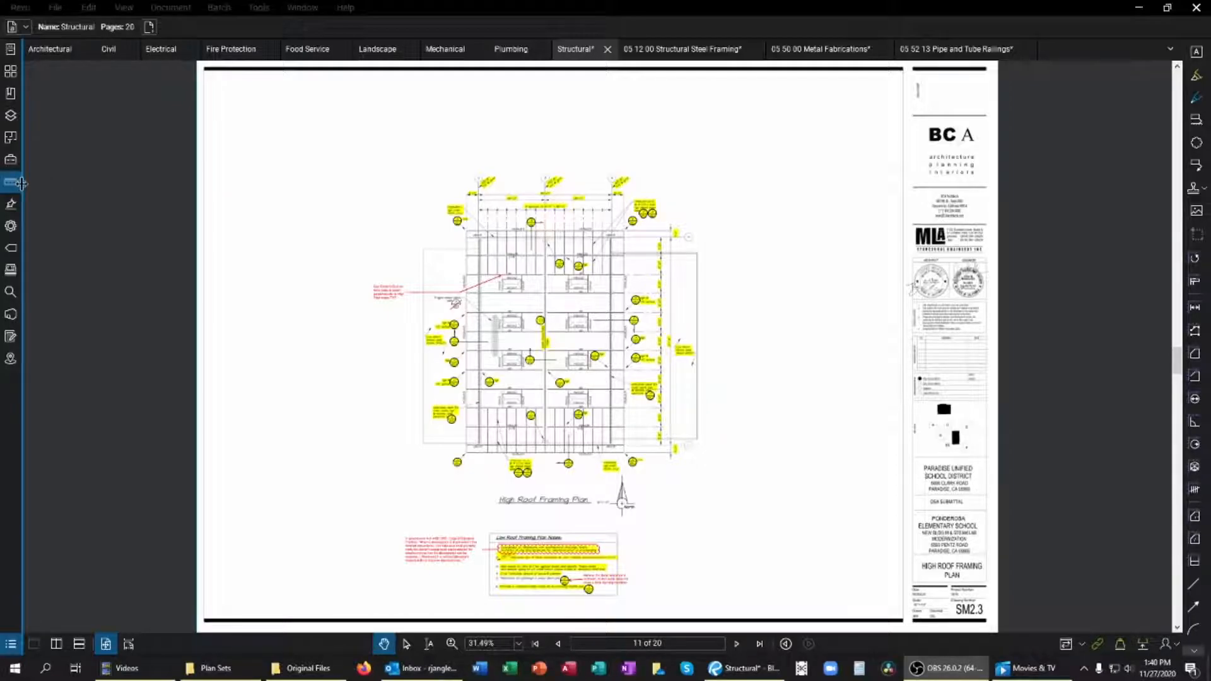
Step: Calibrate the High Roof Framing Plan scale to 56'-0" across the grid span
{"action": "left_click", "coordinate": [9, 183]}
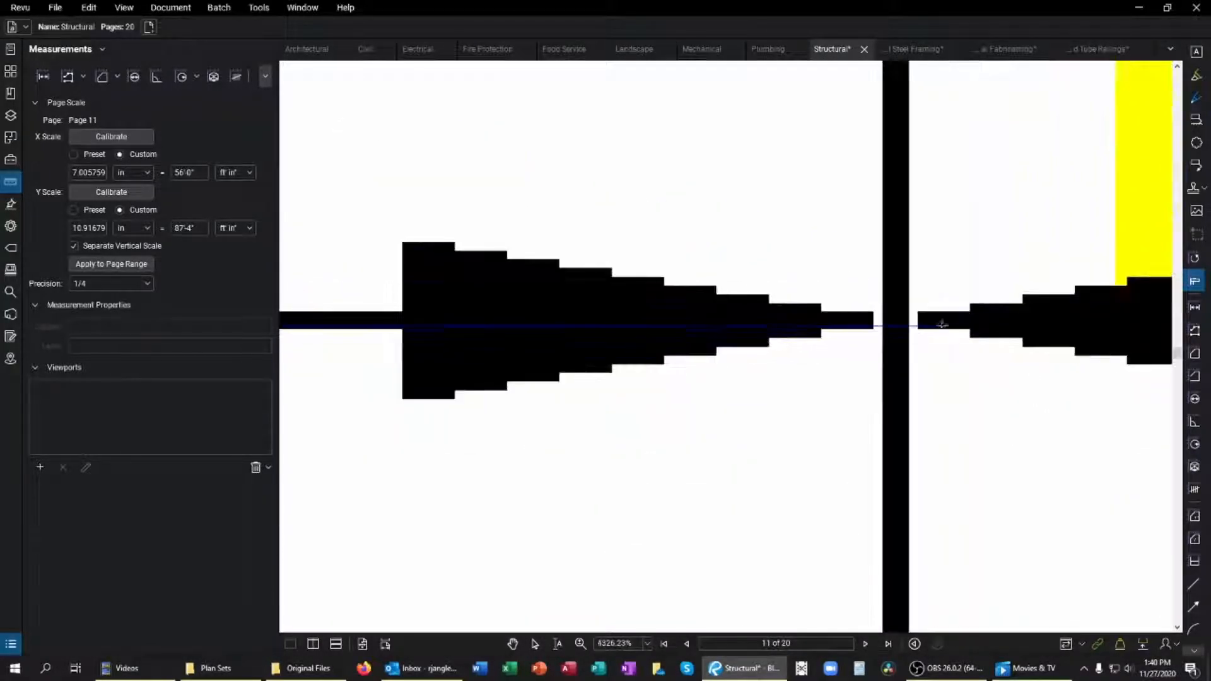
{"action": "left_click", "coordinate": [111, 137]}
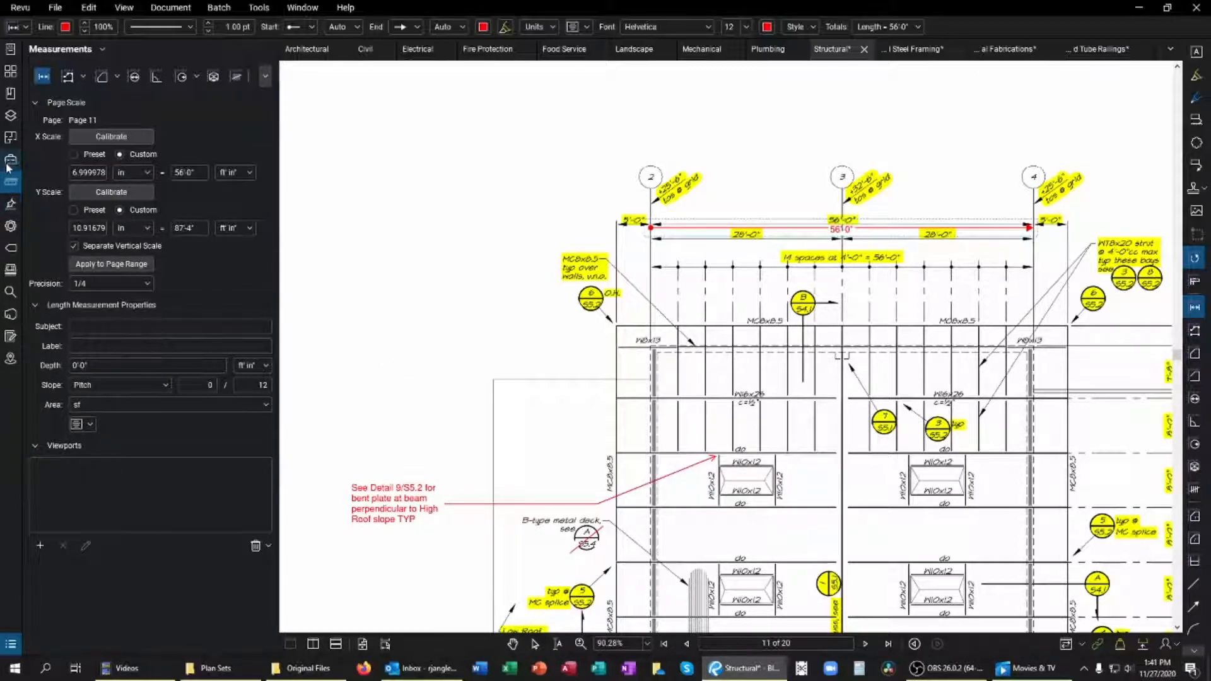
{"action": "left_click", "coordinate": [9, 160]}
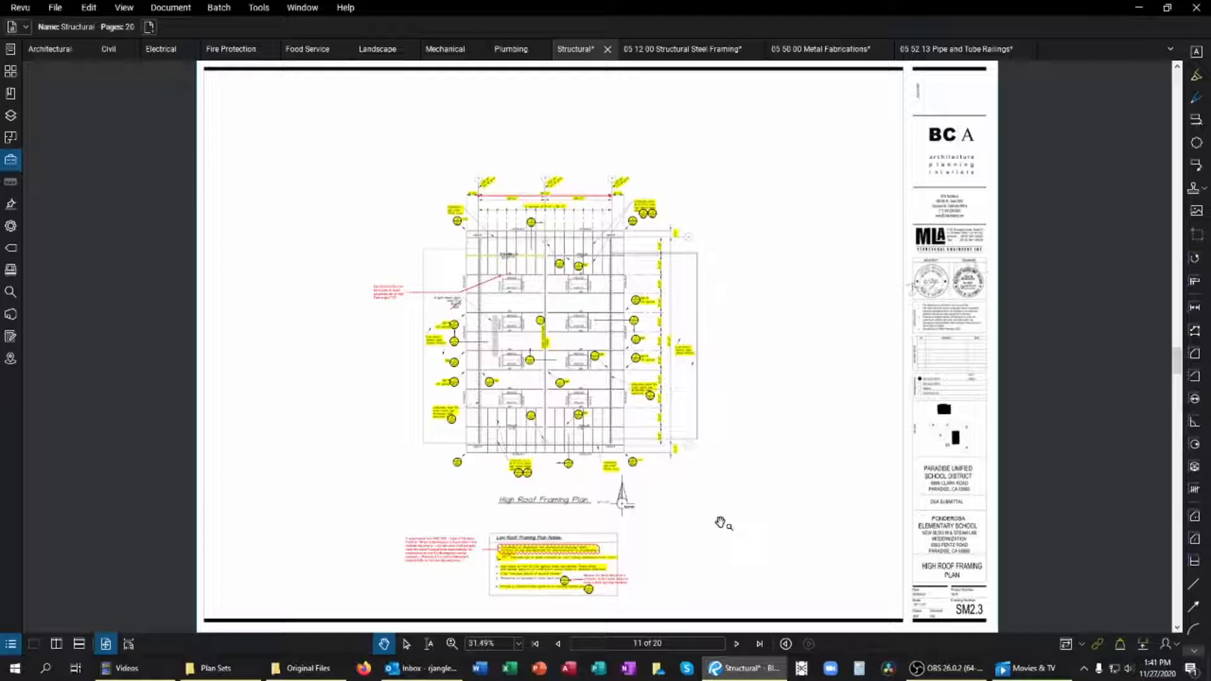
{"action": "mouse_move", "coordinate": [867, 504]}
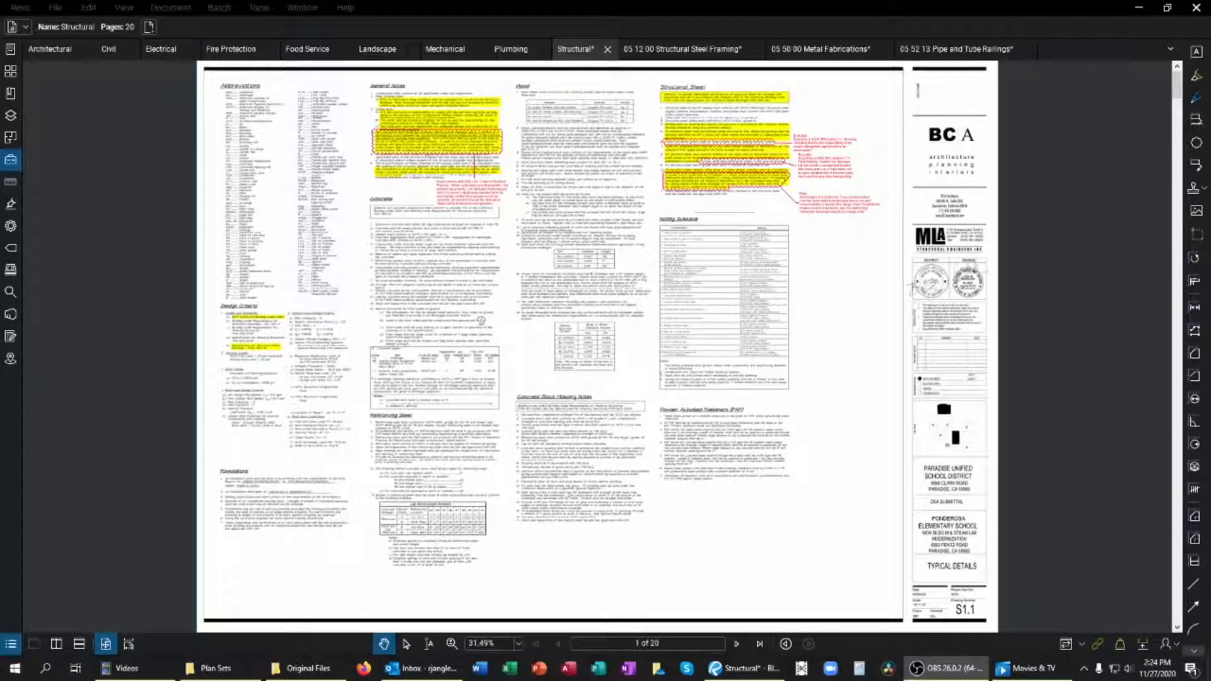
Step: Page forward through the Structural set to the base plate detail and its HSS5x5 schedule
{"action": "left_click", "coordinate": [736, 643]}
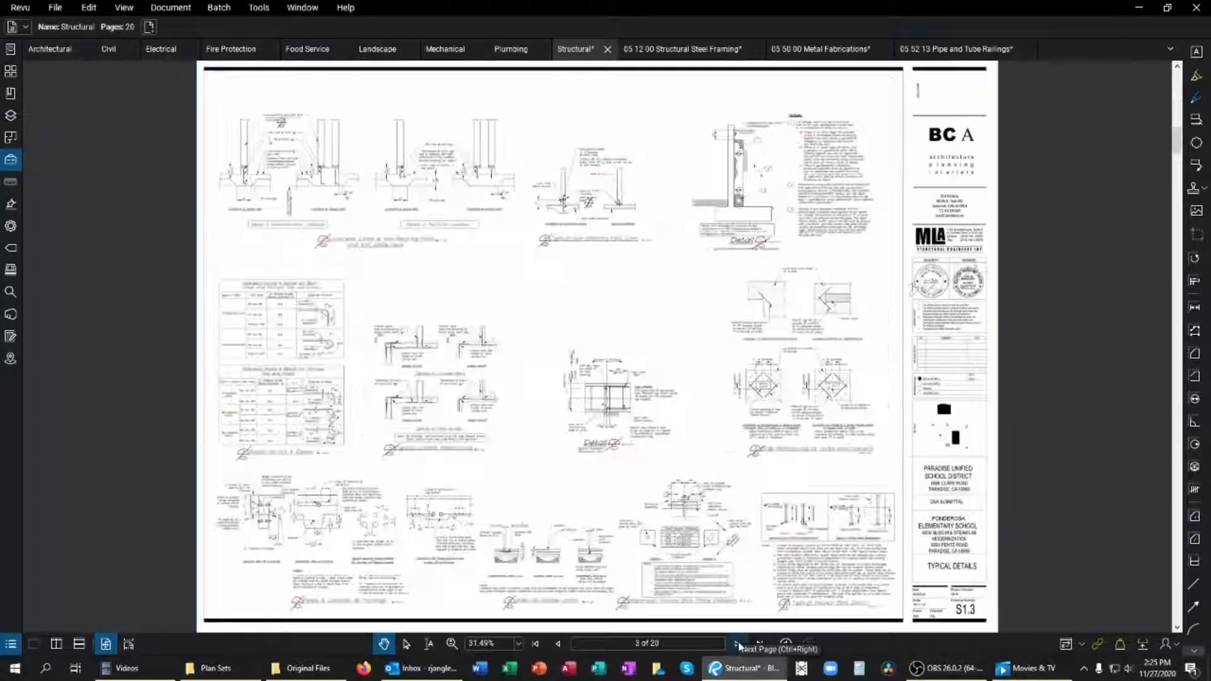
{"action": "left_click", "coordinate": [734, 644]}
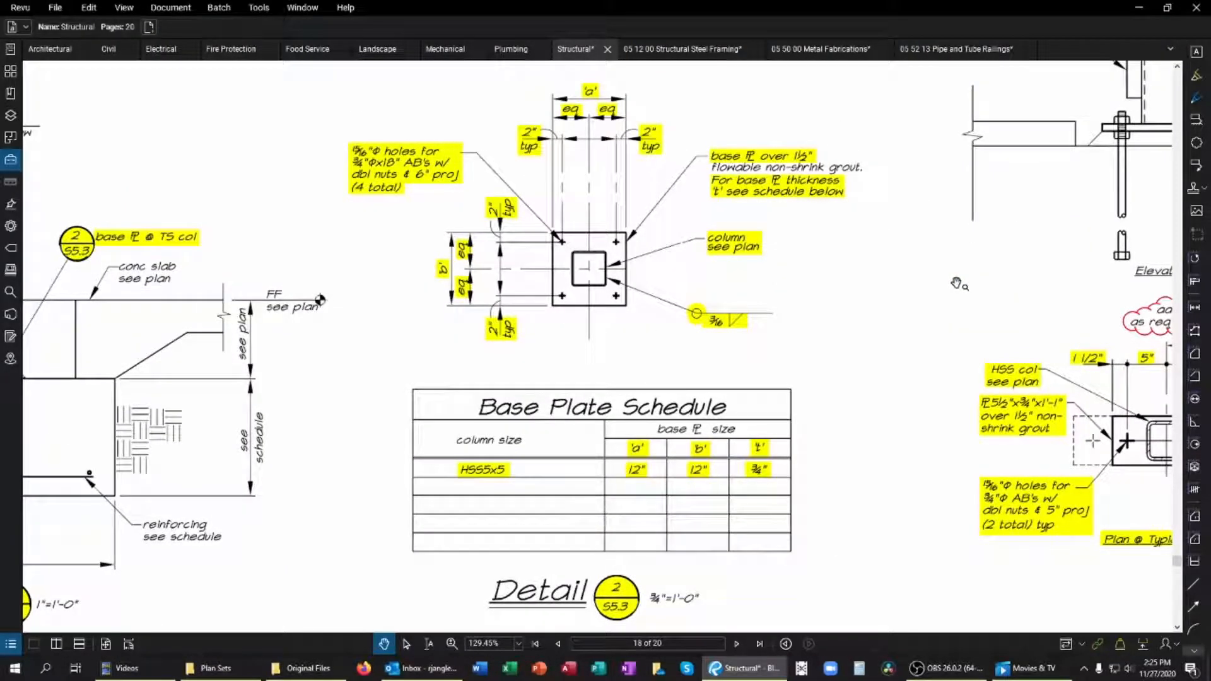
{"action": "mouse_move", "coordinate": [507, 181]}
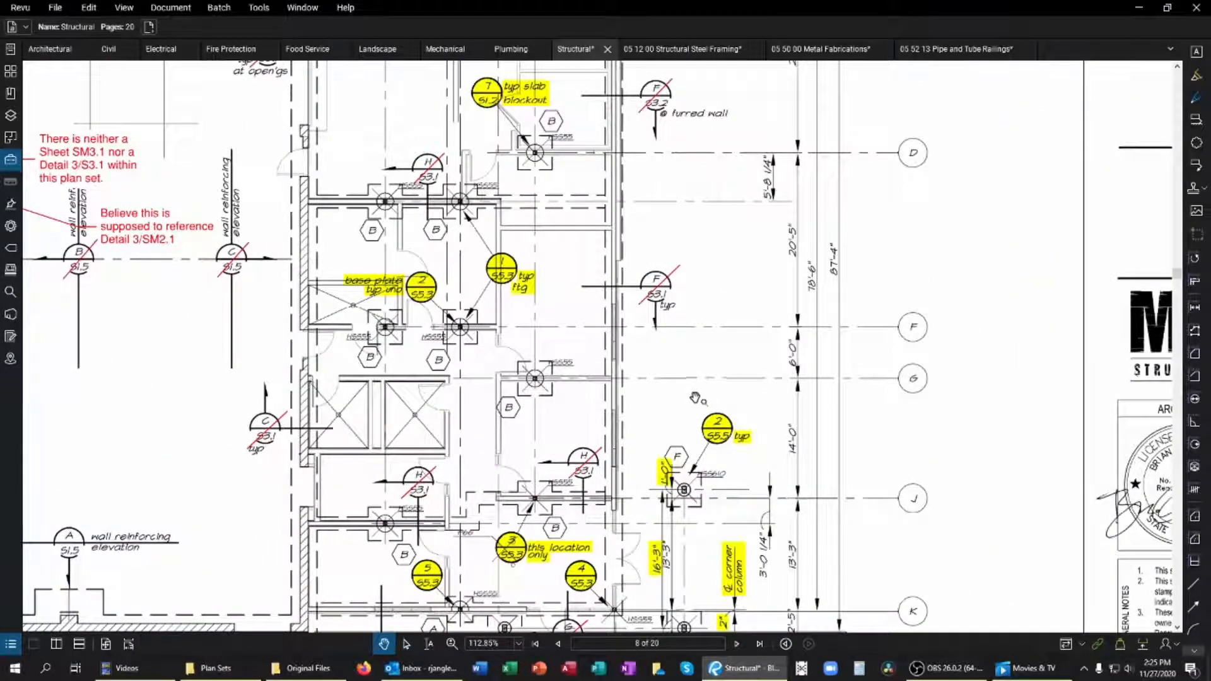
{"action": "mouse_move", "coordinate": [741, 388]}
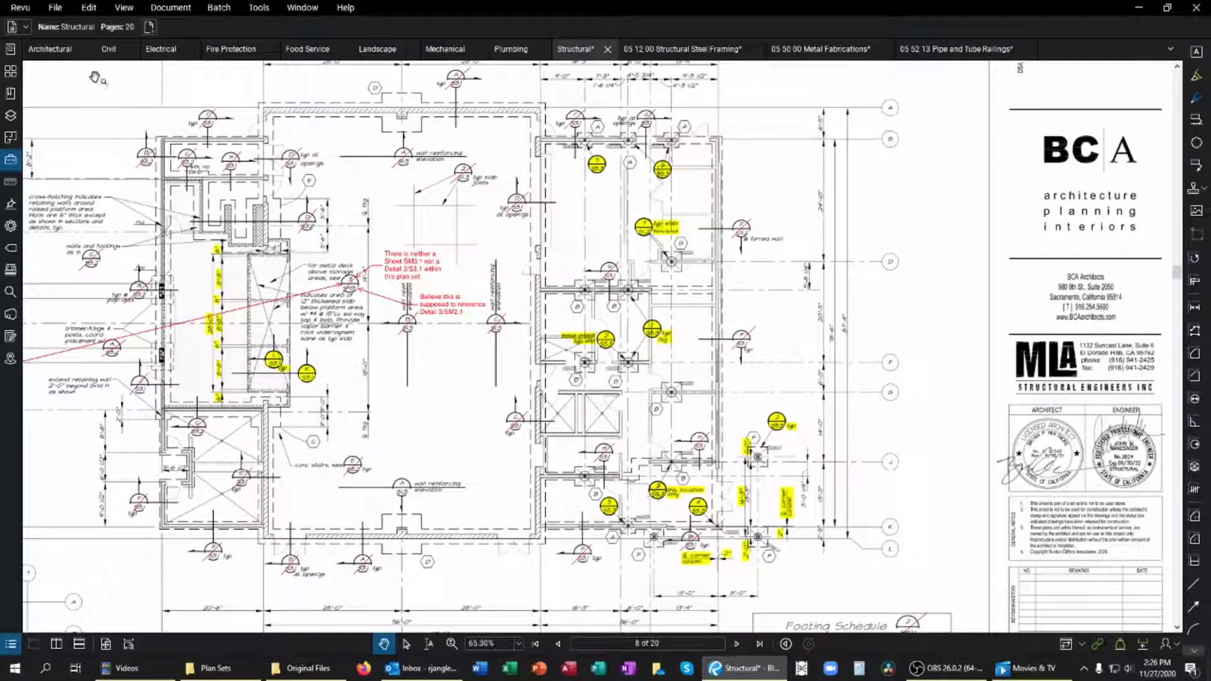
Step: Switch to the Architectural set, showing reflected ceiling plan sheet AM3.1
{"action": "left_click", "coordinate": [47, 49]}
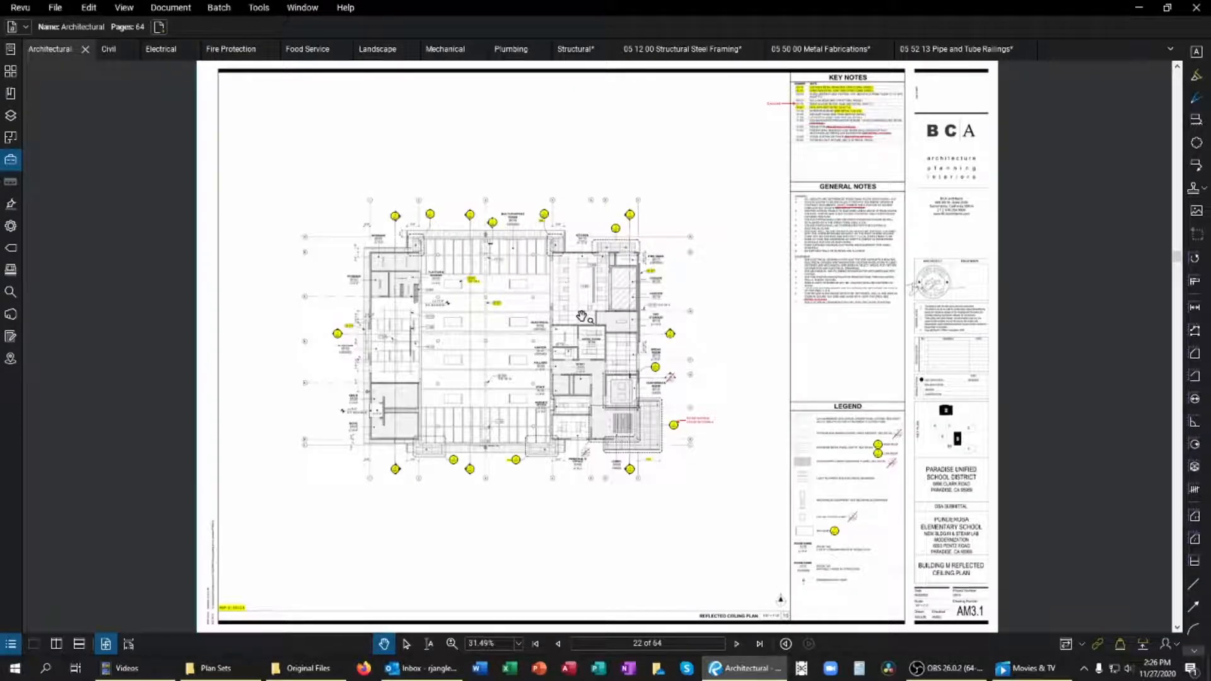
{"action": "mouse_move", "coordinate": [675, 337]}
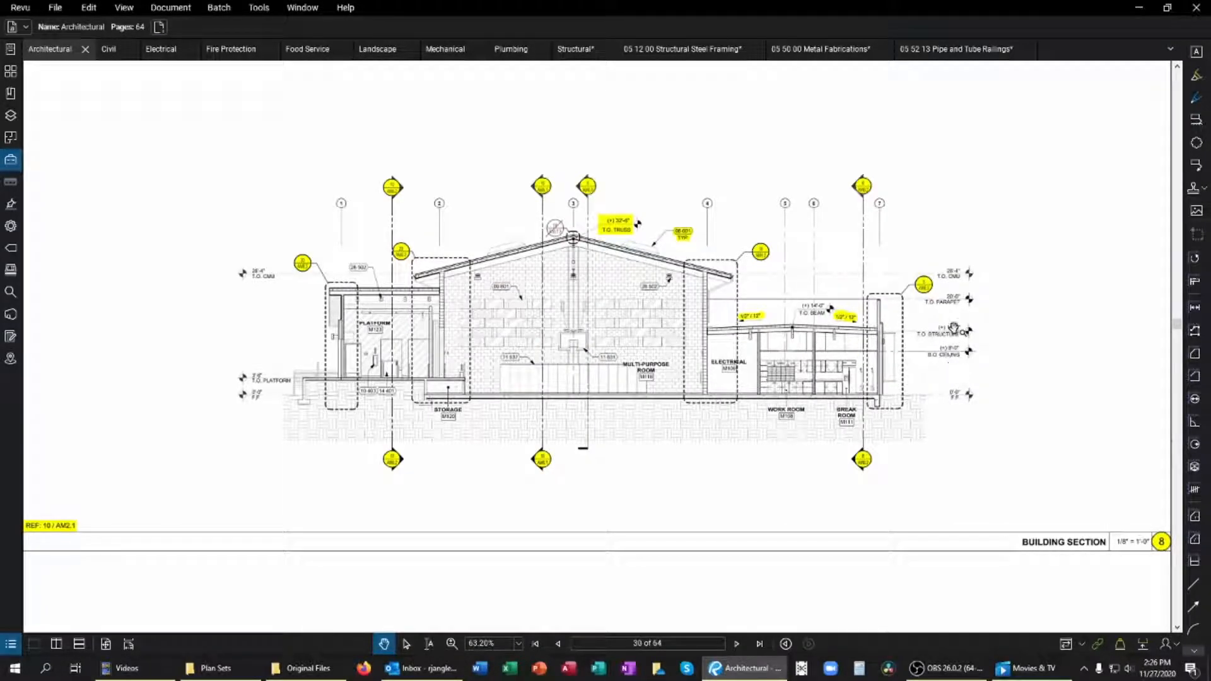
{"action": "mouse_move", "coordinate": [907, 357]}
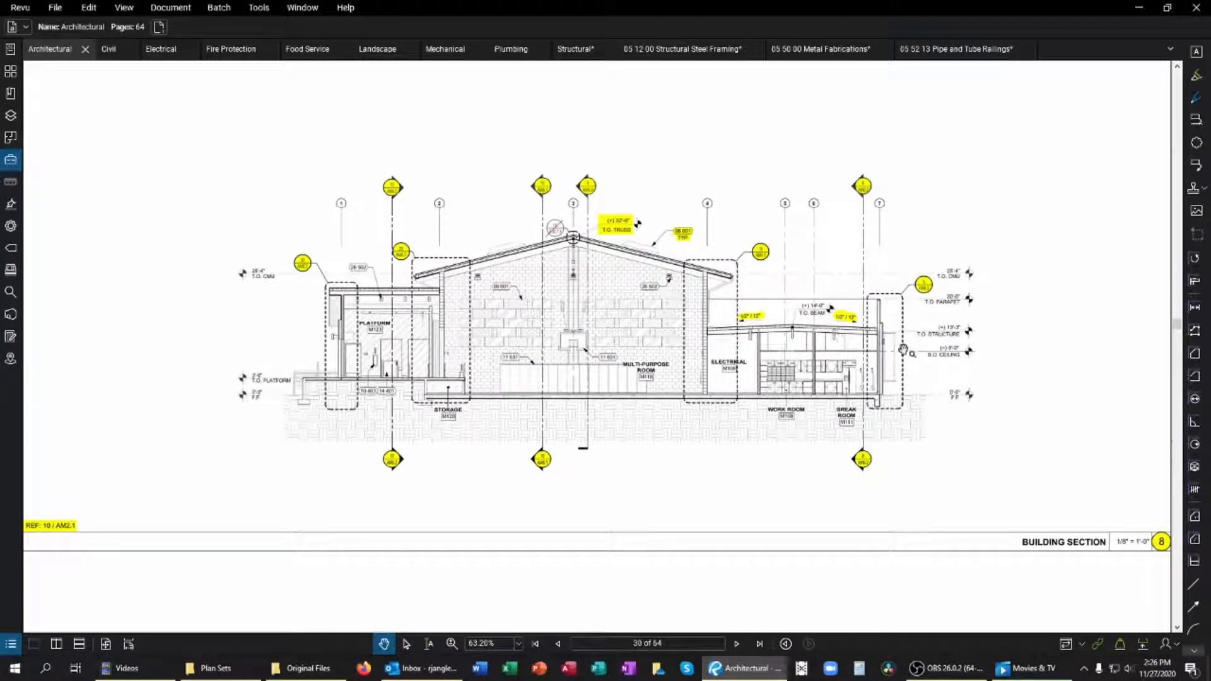
{"action": "mouse_move", "coordinate": [823, 245]}
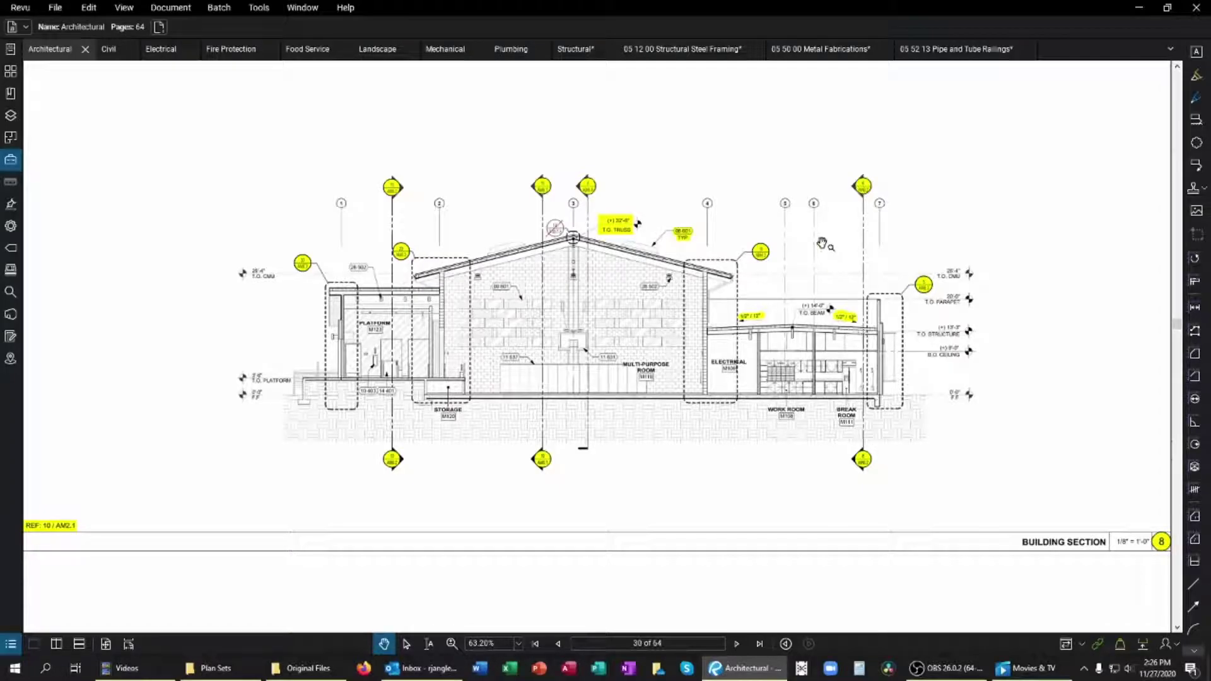
{"action": "mouse_move", "coordinate": [848, 308]}
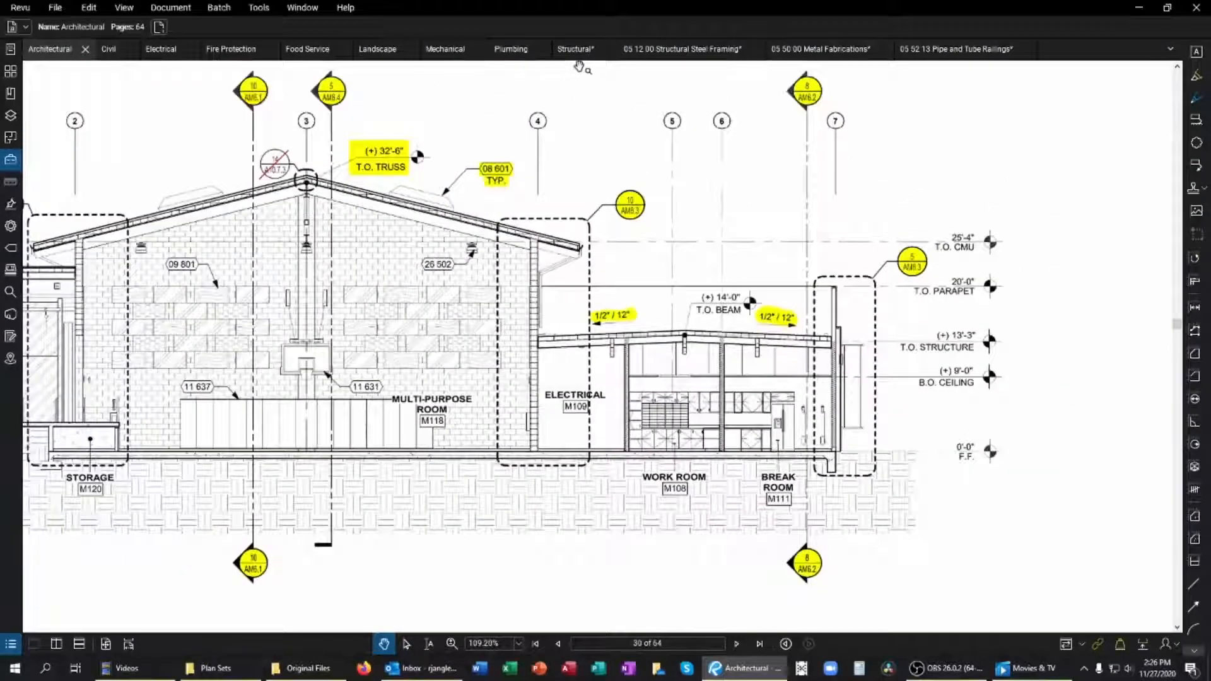
Step: Switch to the Structural set and advance from SM2.2 to SM2.3 High Roof Framing Plan
{"action": "left_click", "coordinate": [574, 49]}
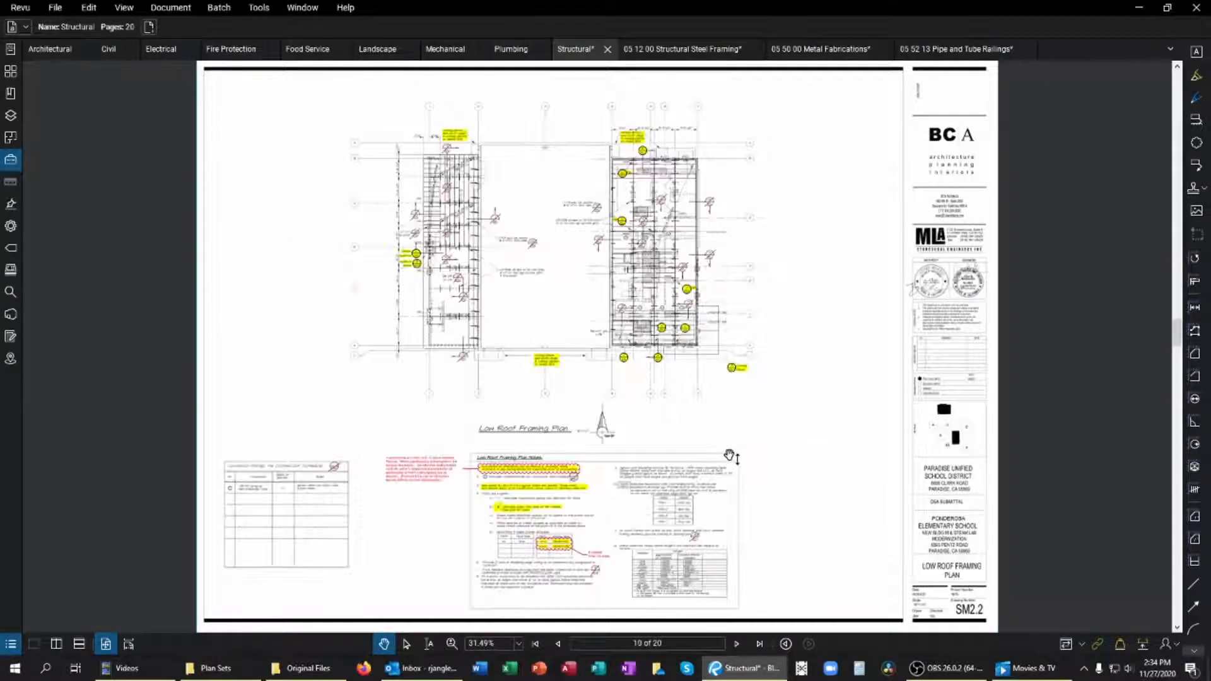
{"action": "left_click", "coordinate": [736, 644]}
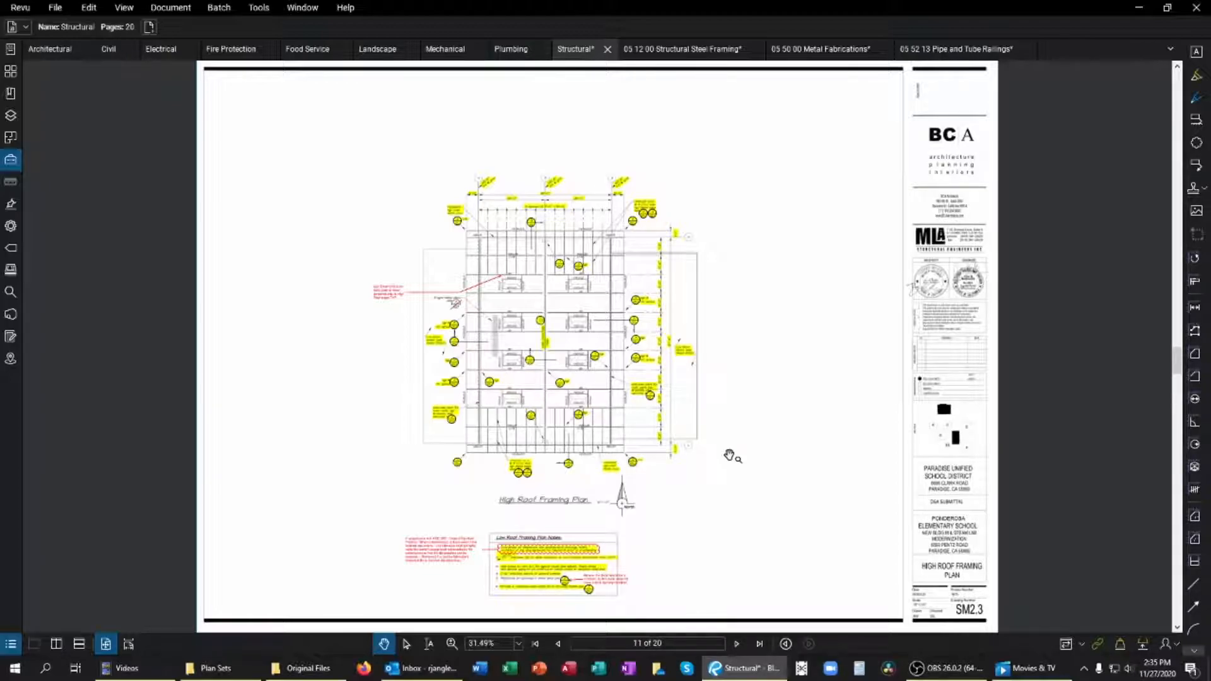
{"action": "mouse_move", "coordinate": [725, 266]}
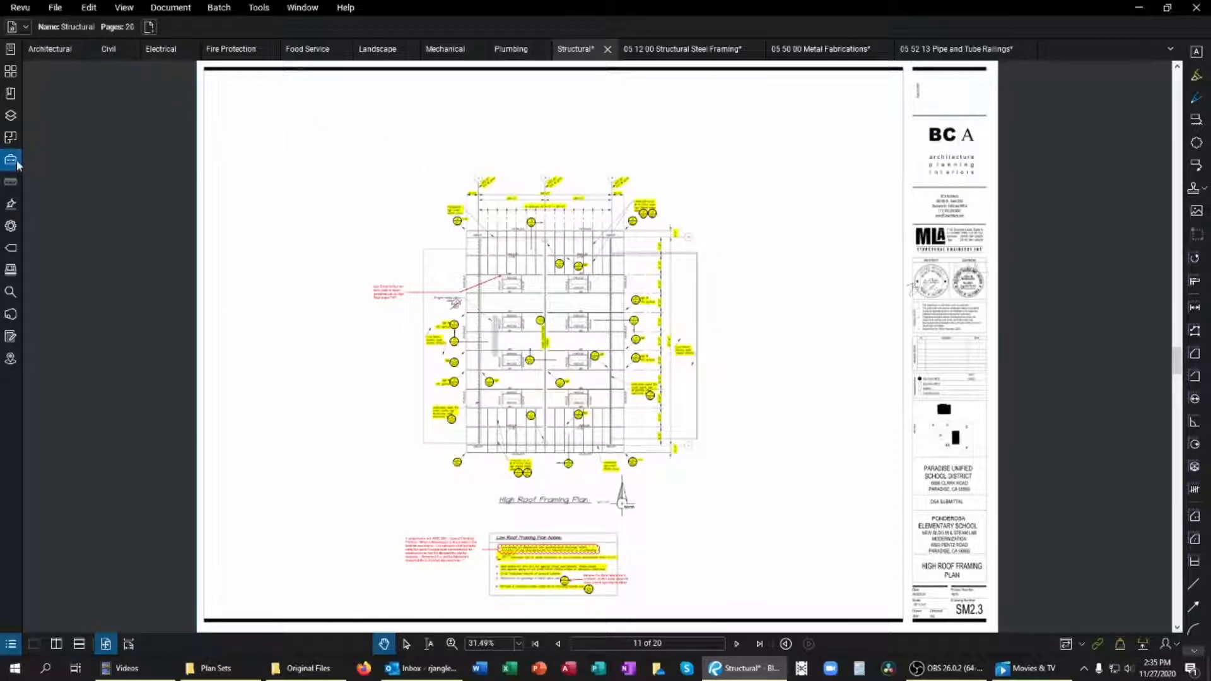
Step: Measure 8'-3" W10x12 beams around each roof opening with the Tool Chest length tool
{"action": "left_click", "coordinate": [9, 160]}
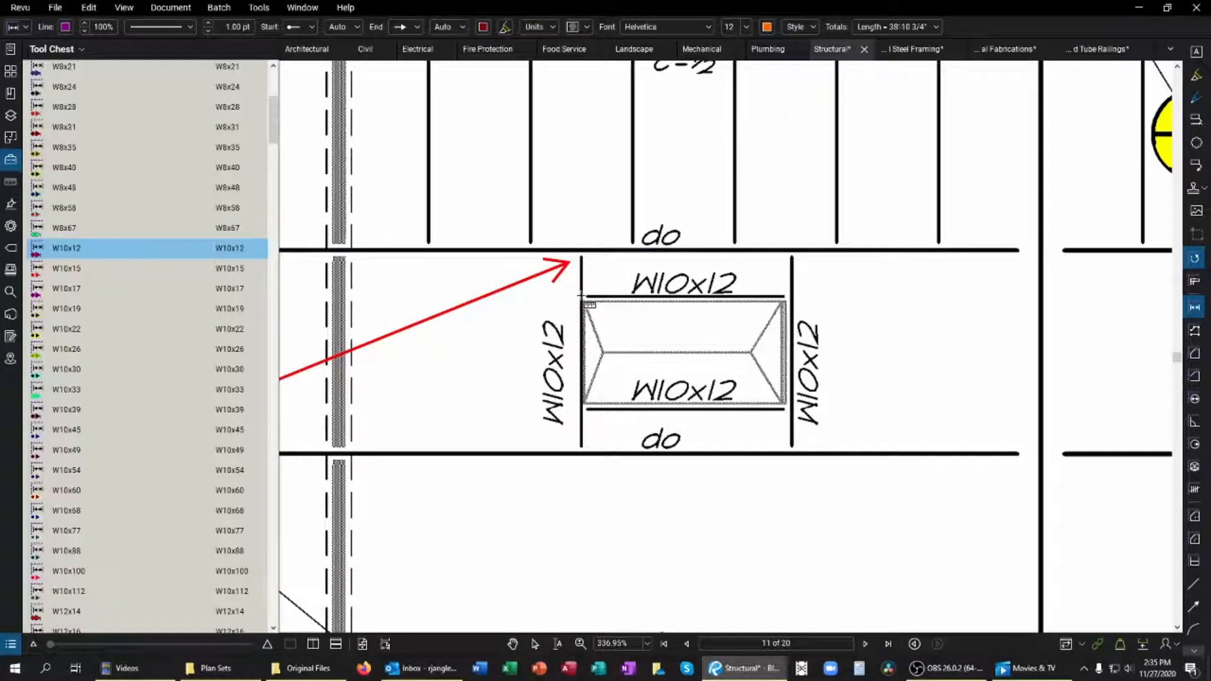
{"action": "left_click_drag", "start_coordinate": [586, 295], "coordinate": [792, 295]}
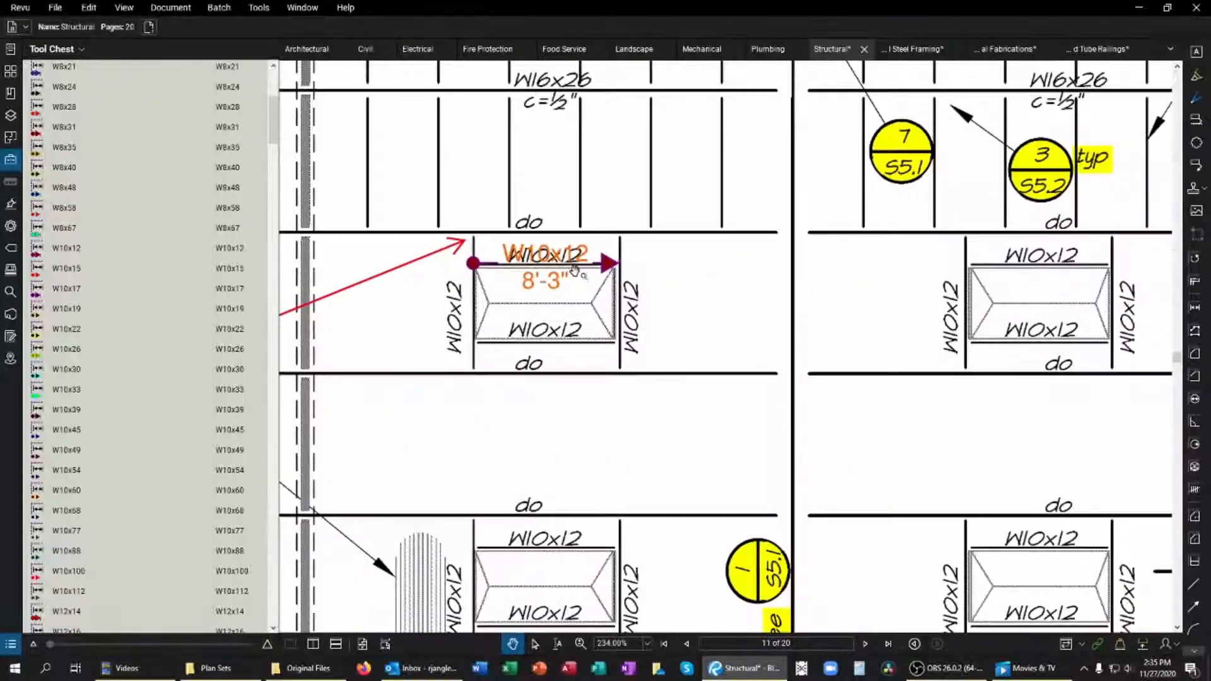
{"action": "left_click", "coordinate": [566, 266]}
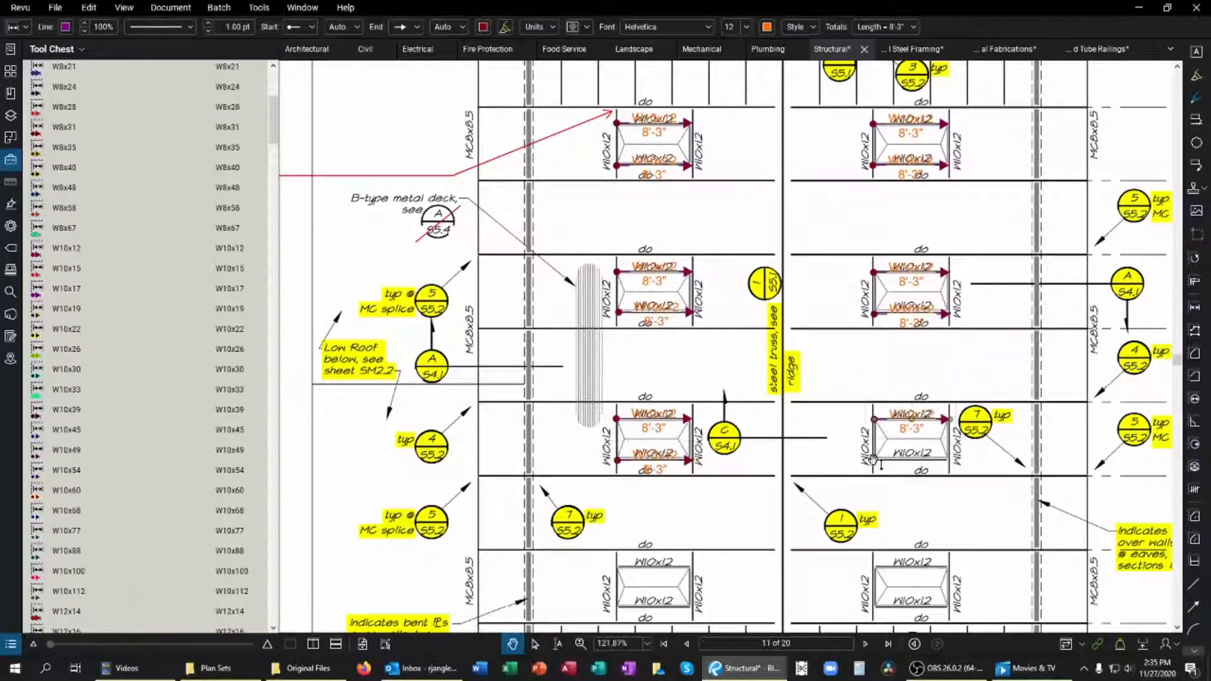
{"action": "scroll", "scroll_direction": "down", "scroll_amount": 3}
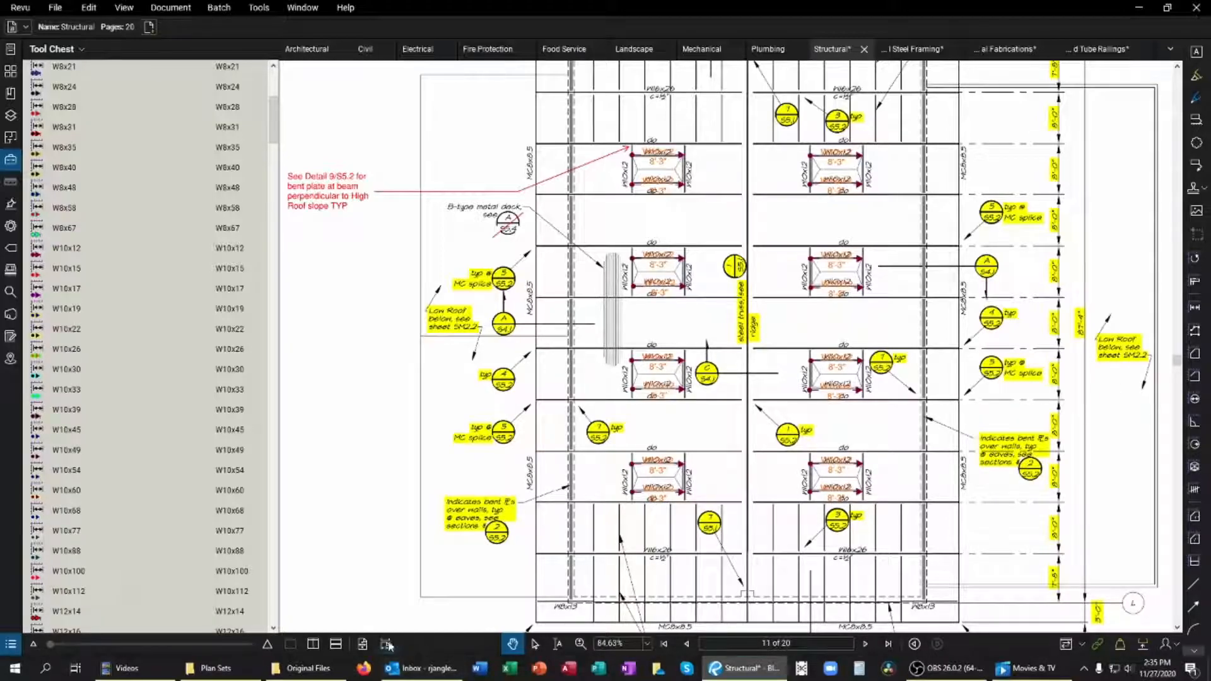
{"action": "left_click", "coordinate": [385, 644]}
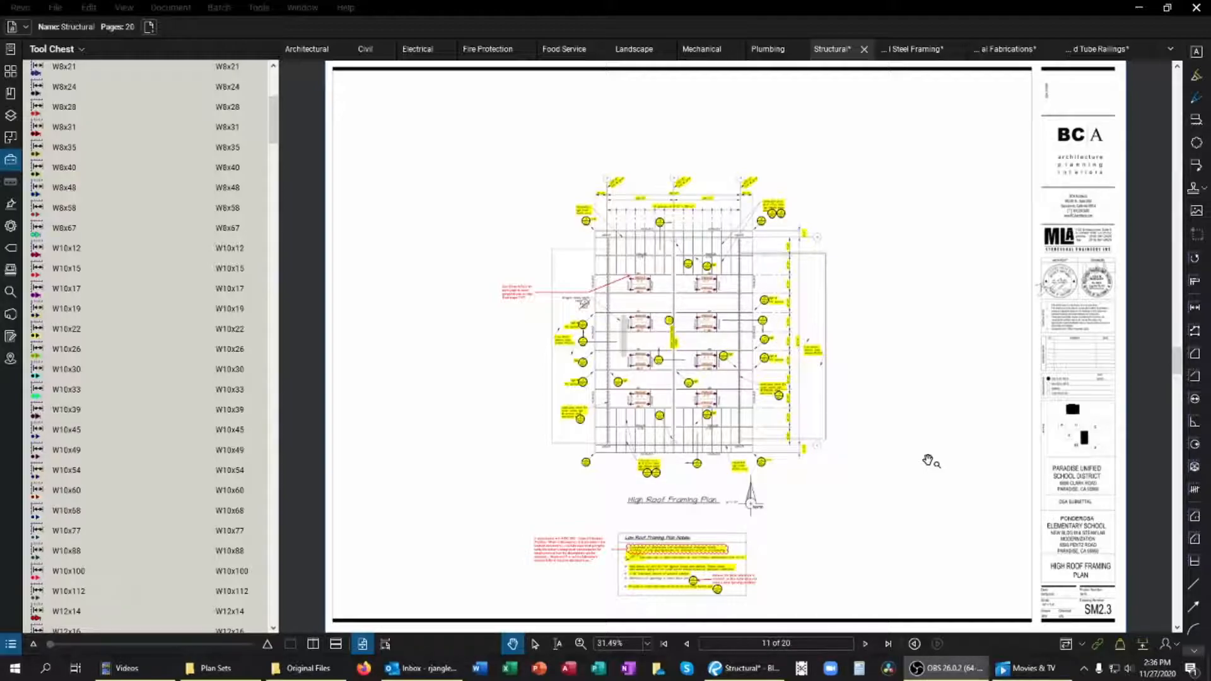
{"action": "mouse_move", "coordinate": [279, 345]}
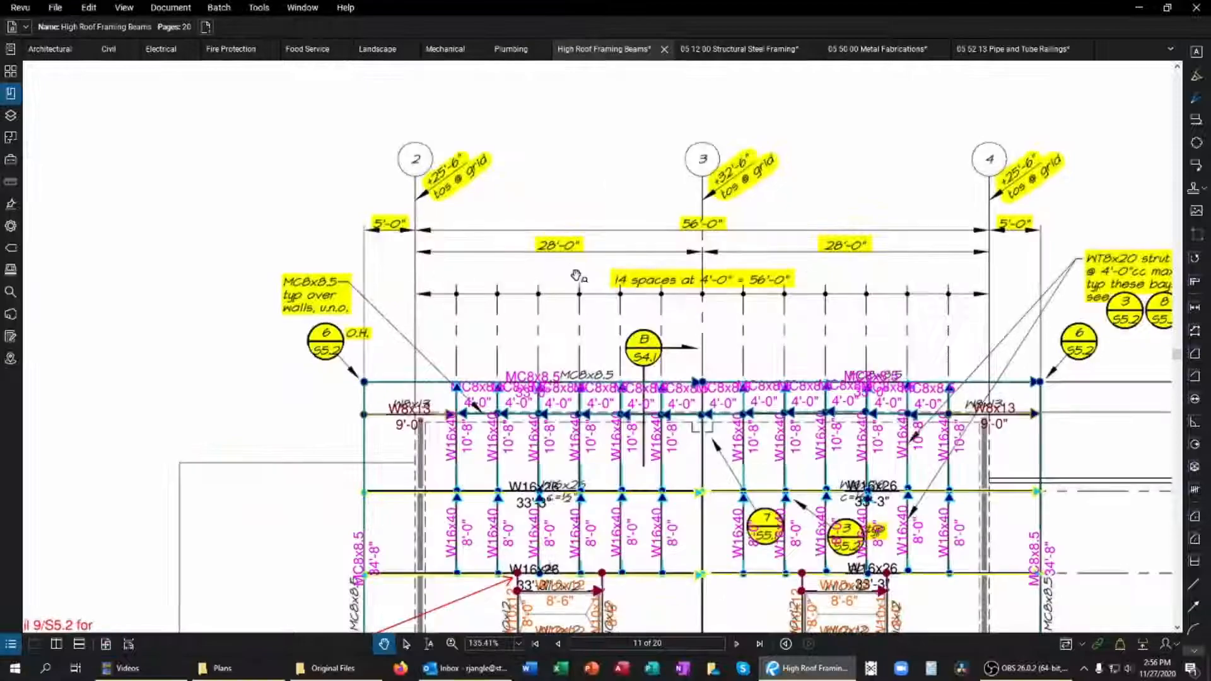
Step: Zoom out to see beam takeoffs across every bay and roof opening
{"action": "scroll", "scroll_direction": "down", "scroll_amount": 3}
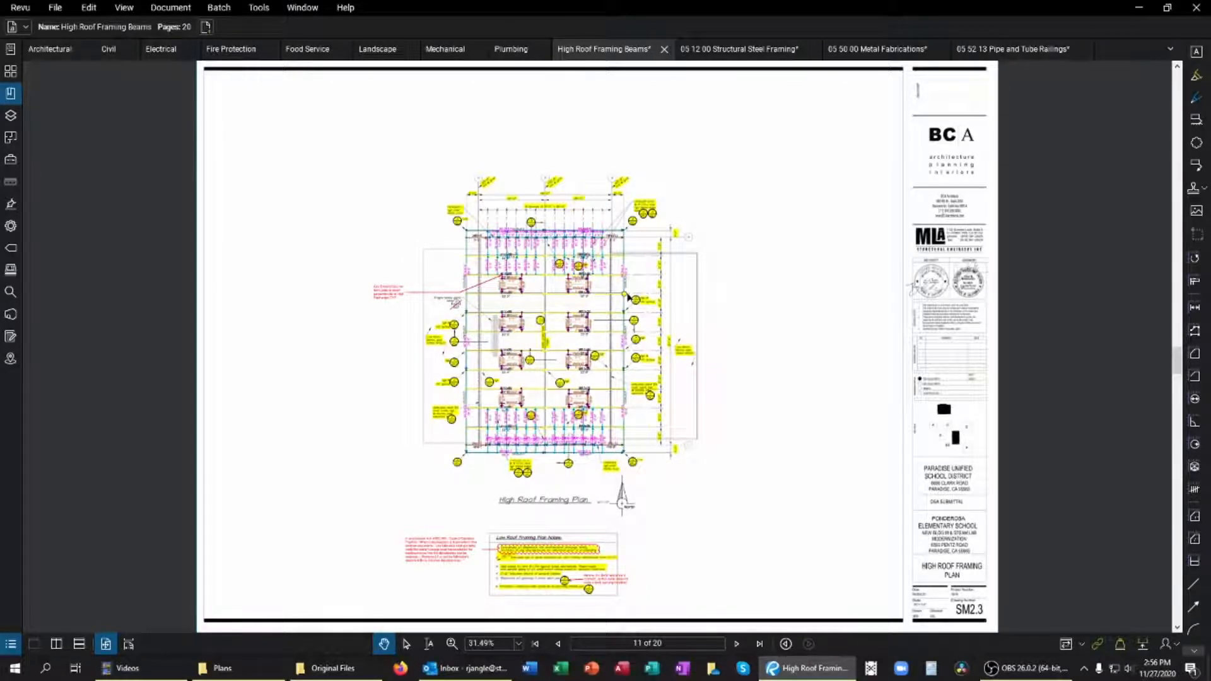
{"action": "mouse_move", "coordinate": [287, 655]}
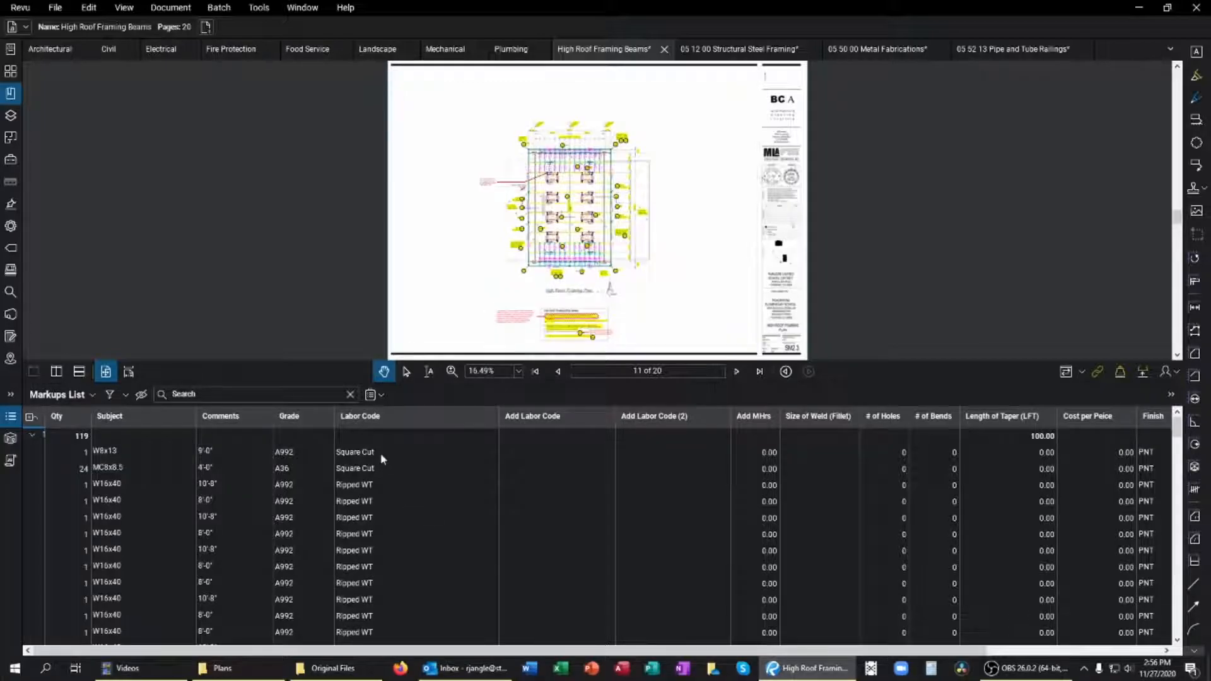
Step: Export the High Roof Framing Beams markup list as a CSV summary with default output settings
{"action": "left_click", "coordinate": [369, 395]}
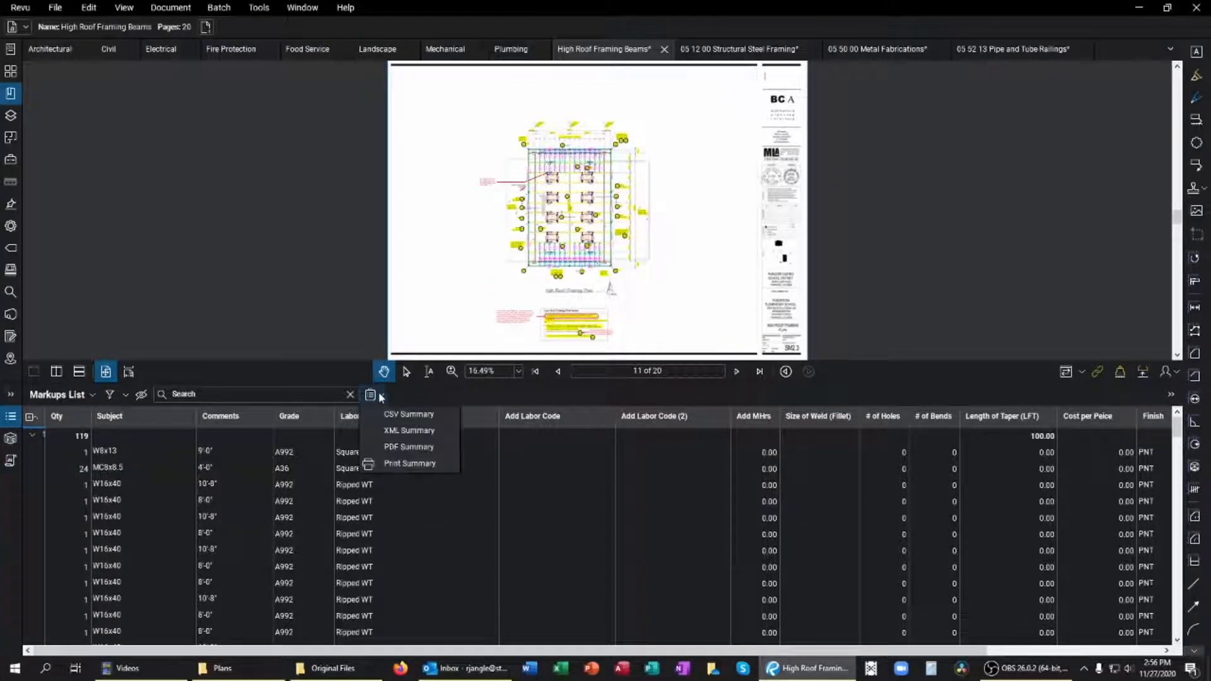
{"action": "left_click", "coordinate": [370, 395]}
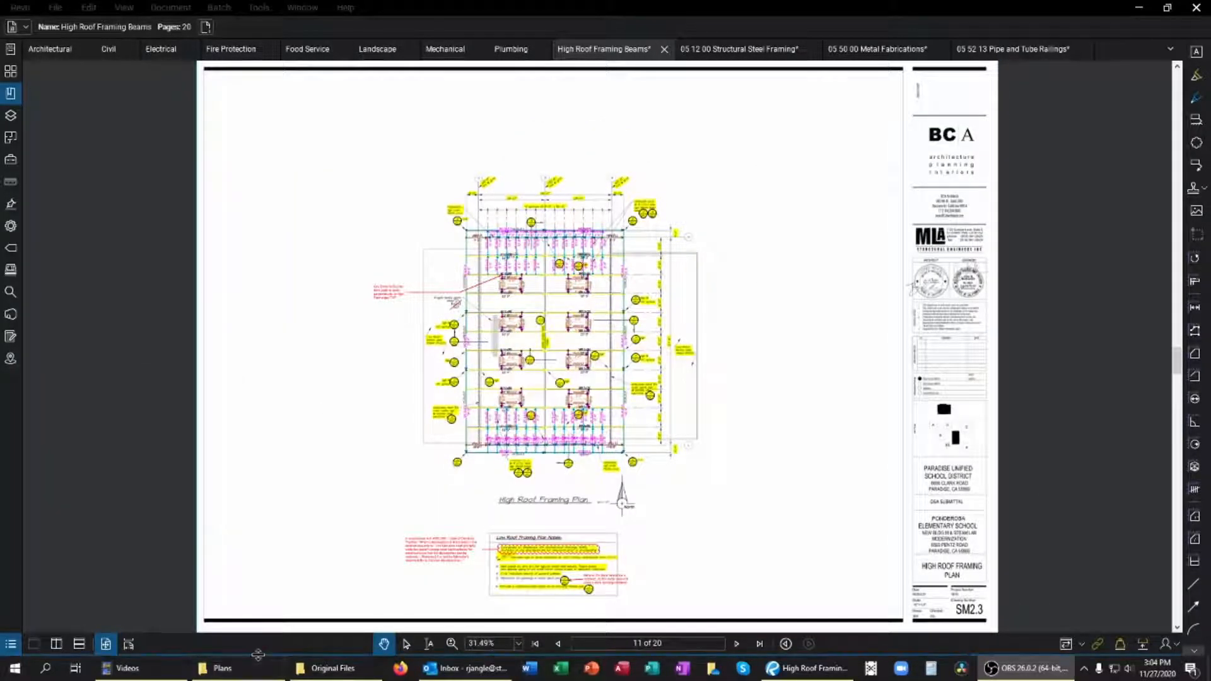
{"action": "left_click", "coordinate": [370, 394]}
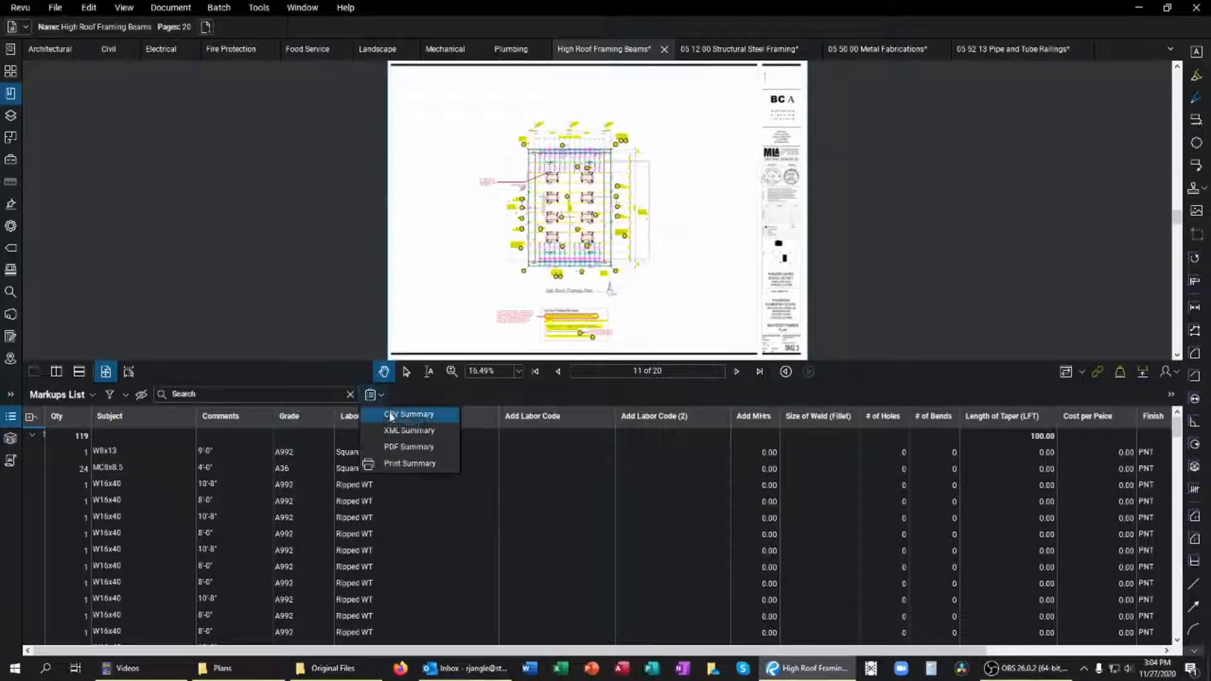
{"action": "left_click", "coordinate": [409, 414]}
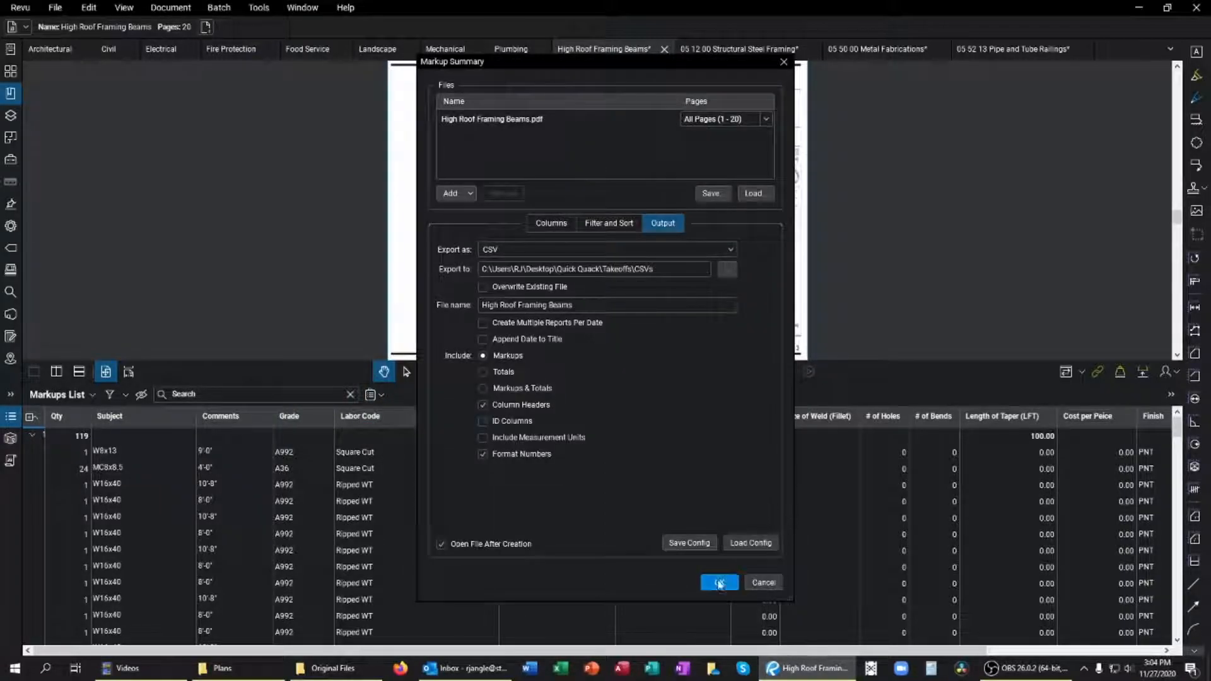
{"action": "left_click", "coordinate": [719, 582]}
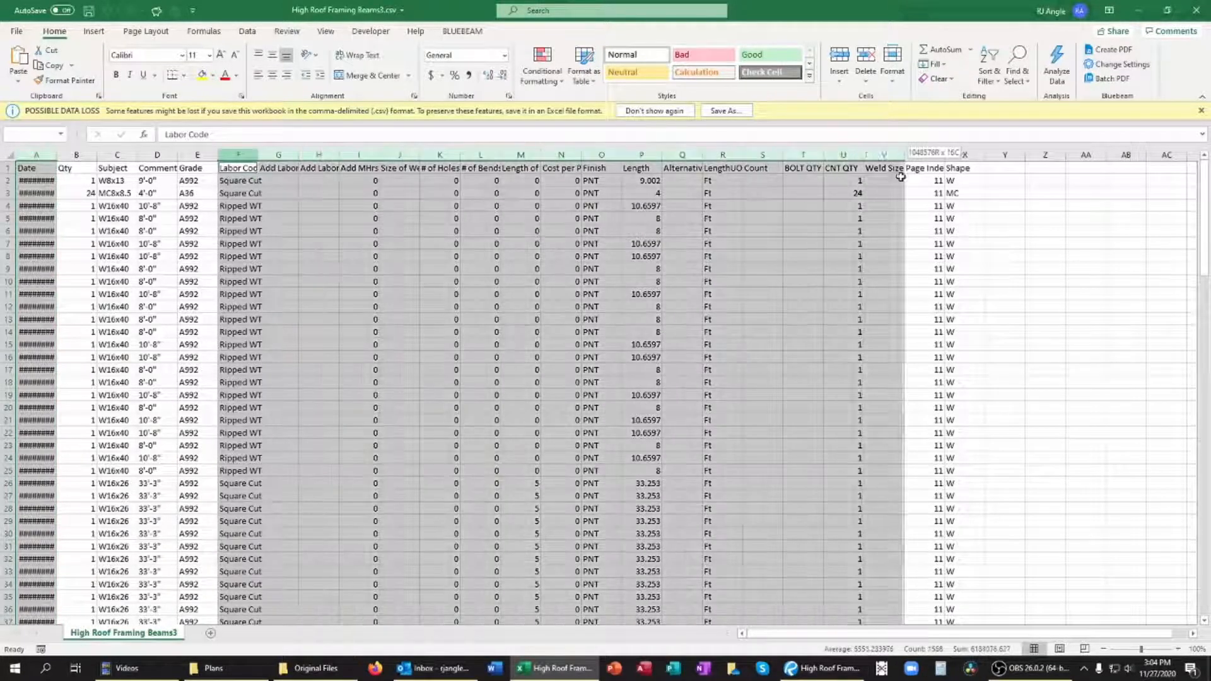
Step: Delete the unneeded columns, leaving Qty, Subject, Comment, Grade and Shape, then sort Subject Z to A
{"action": "right_click", "coordinate": [899, 153]}
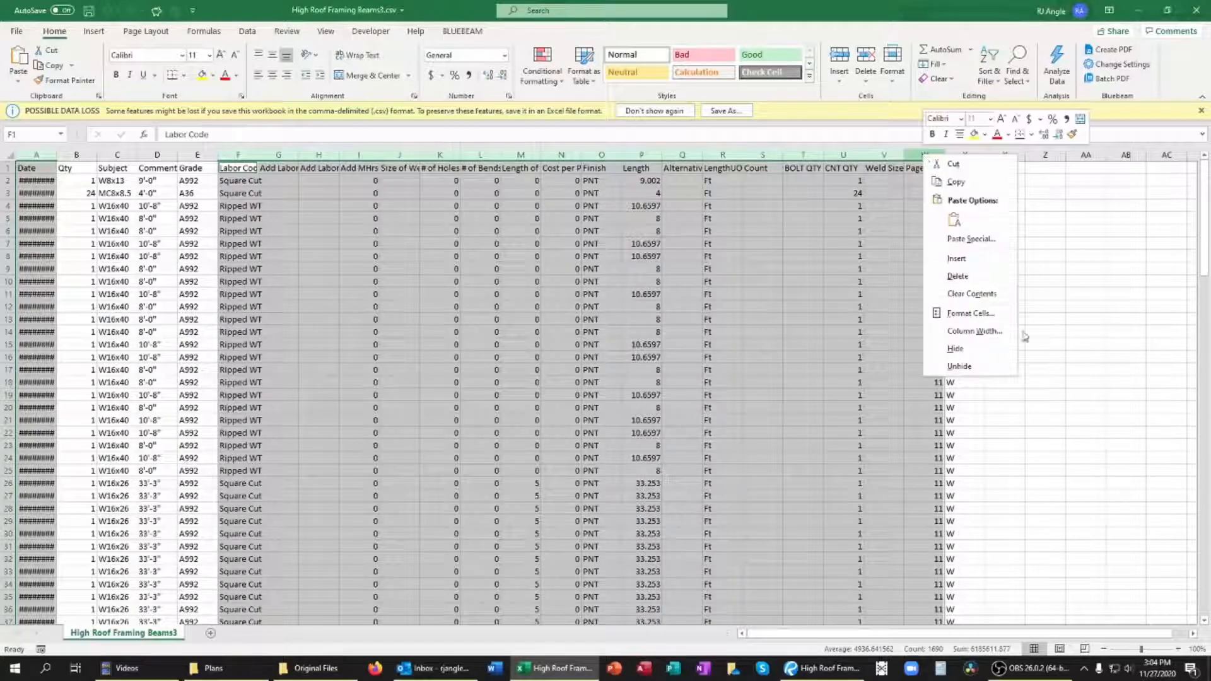
{"action": "left_click", "coordinate": [958, 277]}
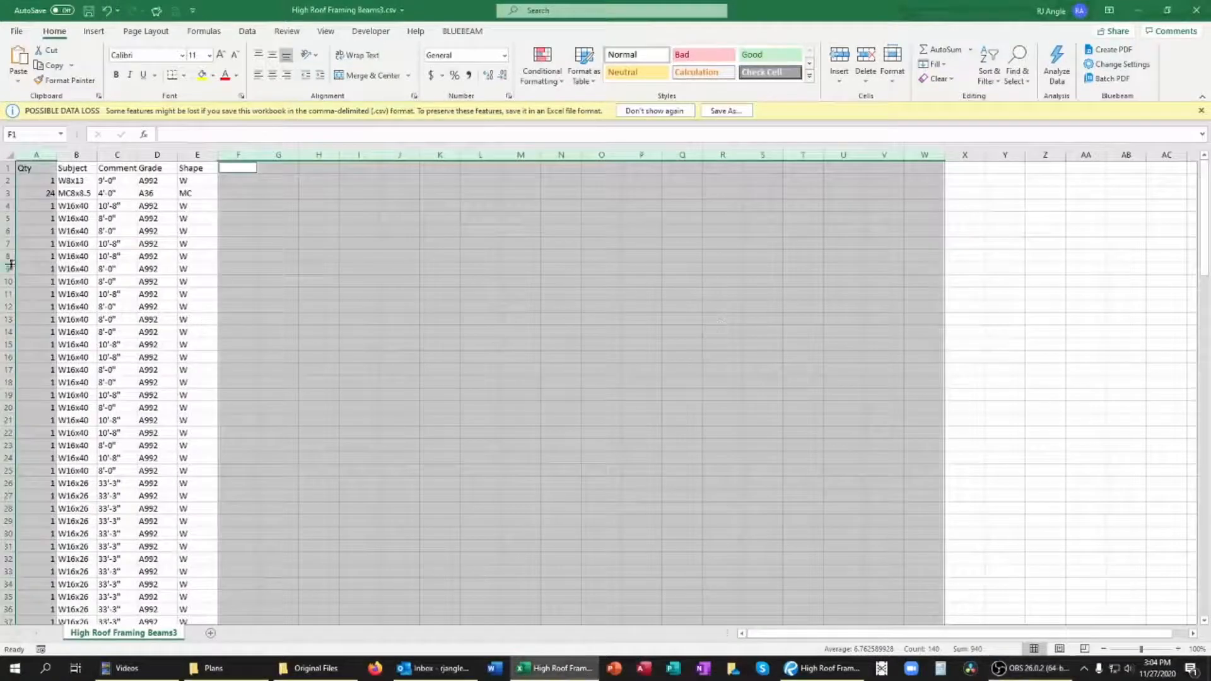
{"action": "left_click", "coordinate": [75, 168]}
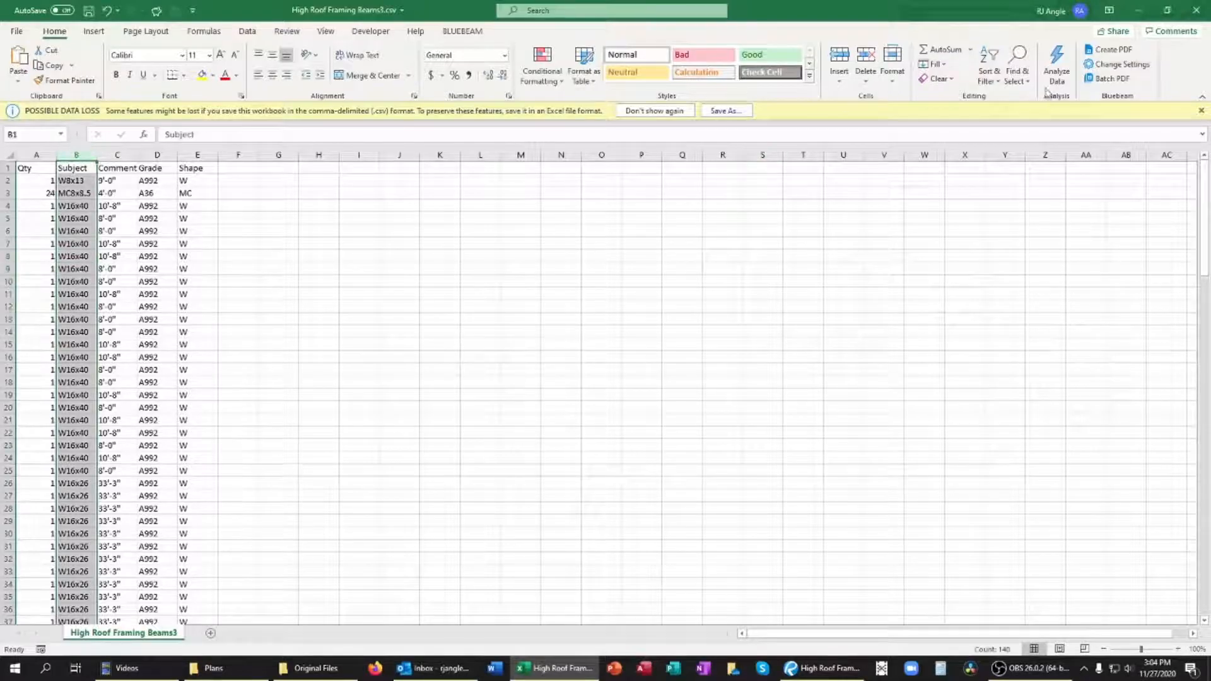
{"action": "left_click", "coordinate": [987, 60]}
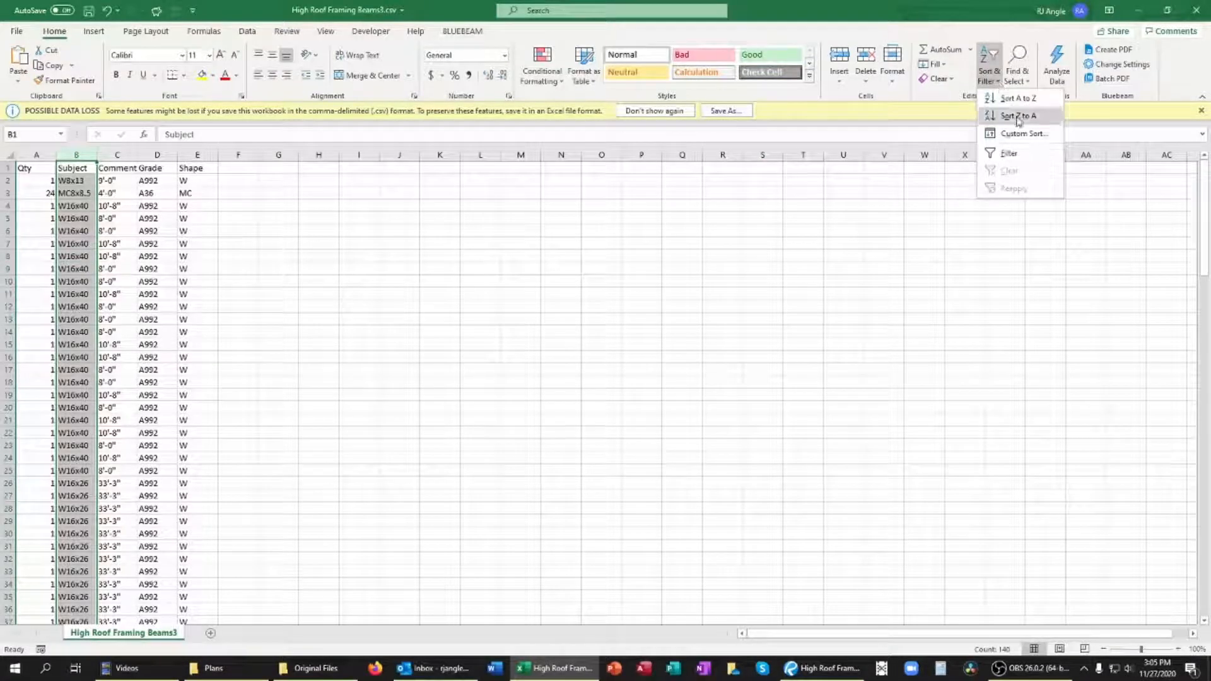
{"action": "left_click", "coordinate": [1017, 115]}
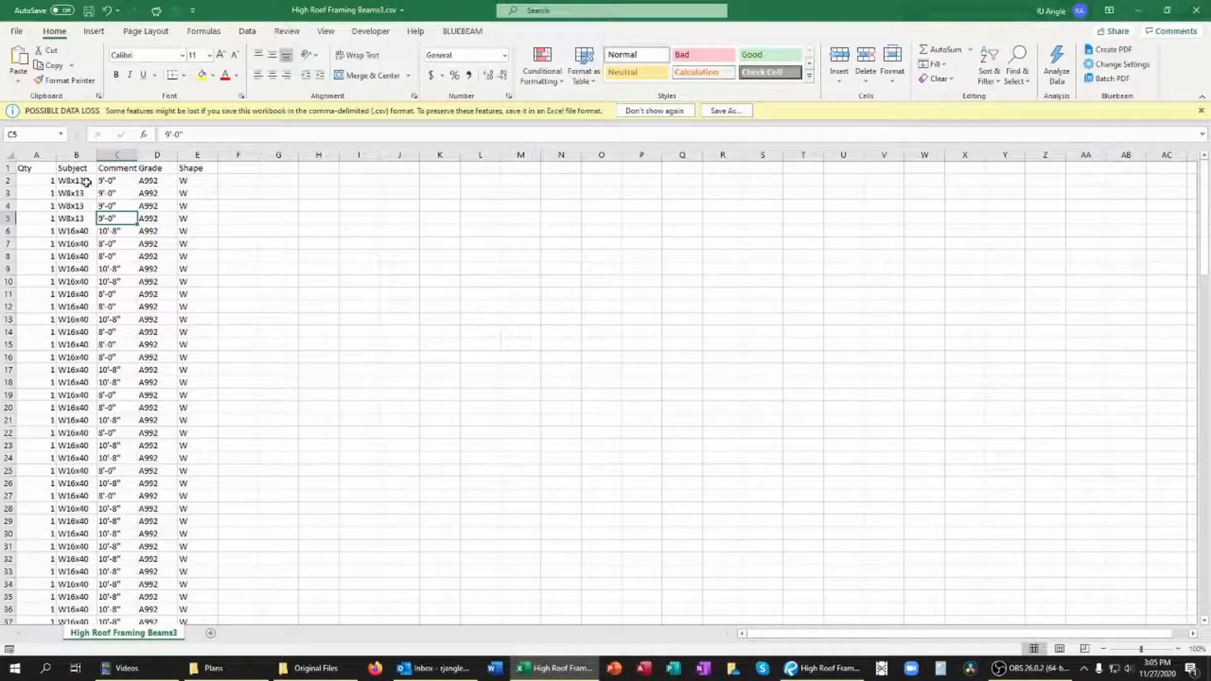
{"action": "scroll", "scroll_direction": "down", "scroll_amount": 3}
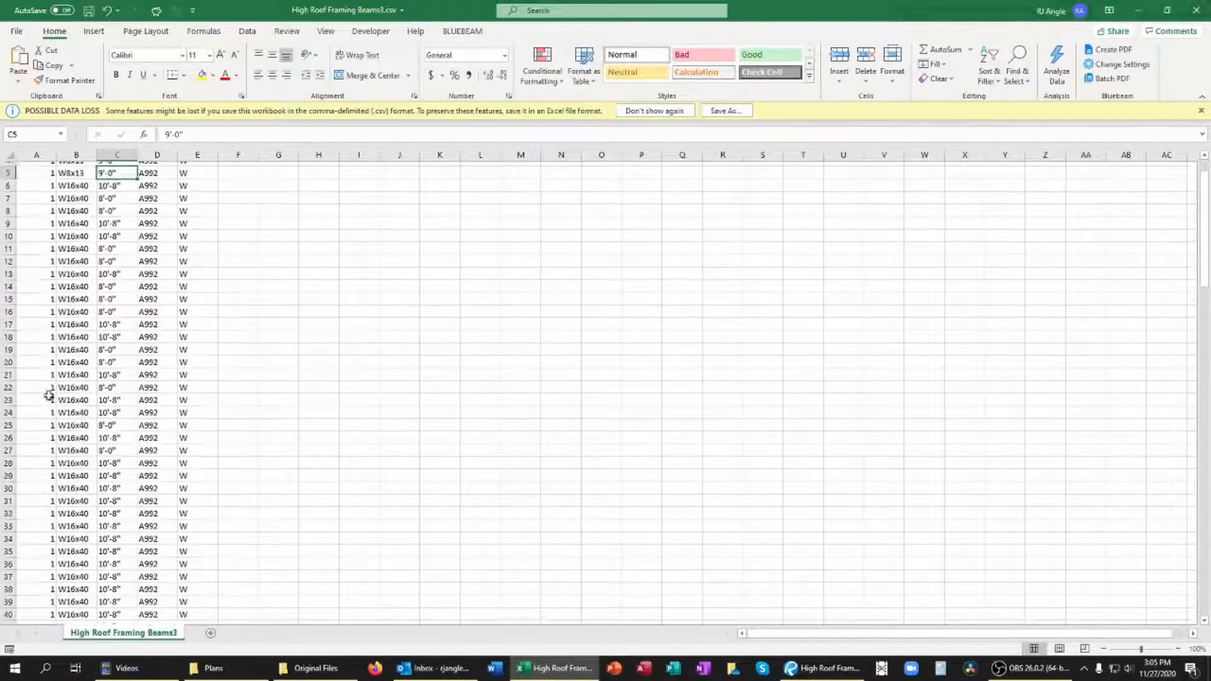
{"action": "scroll", "scroll_direction": "down", "scroll_amount": 3}
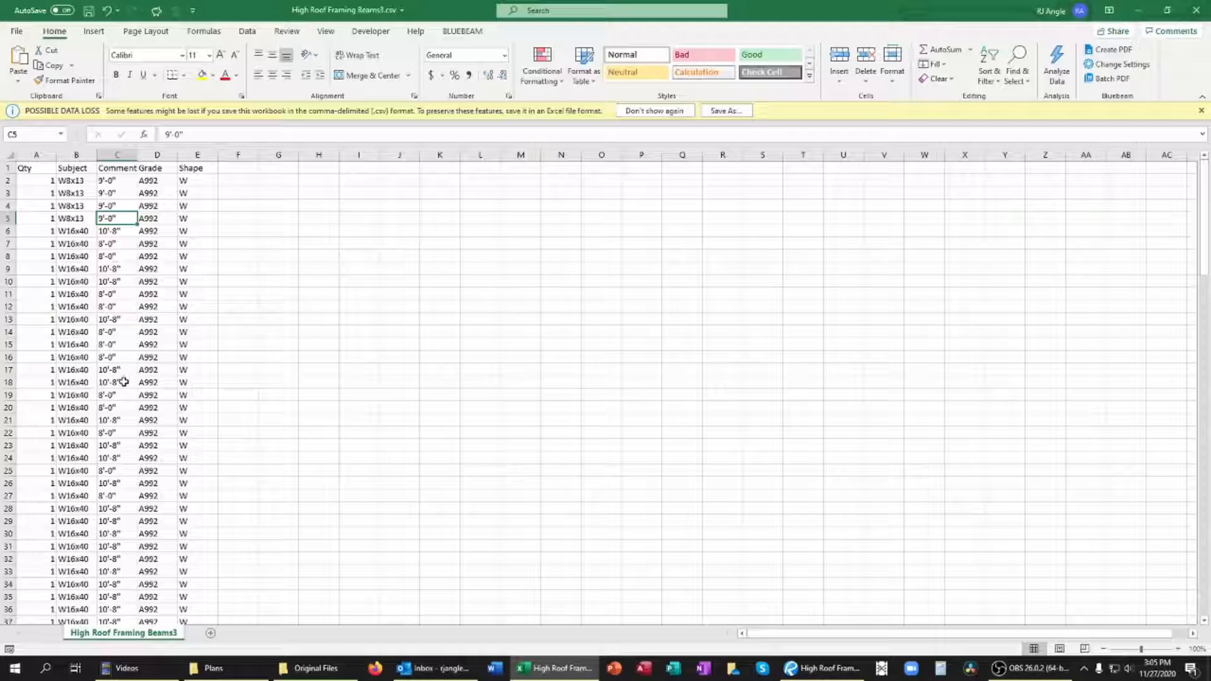
{"action": "scroll", "scroll_direction": "down", "scroll_amount": 3}
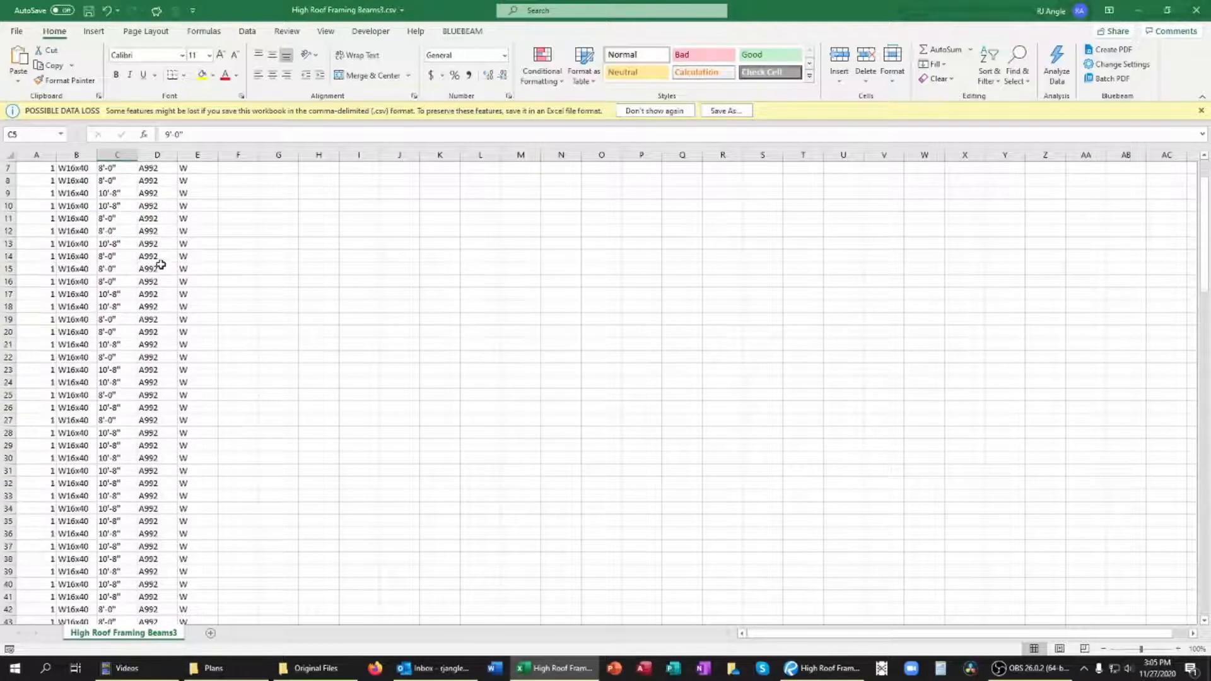
{"action": "scroll", "scroll_direction": "down", "scroll_amount": 3}
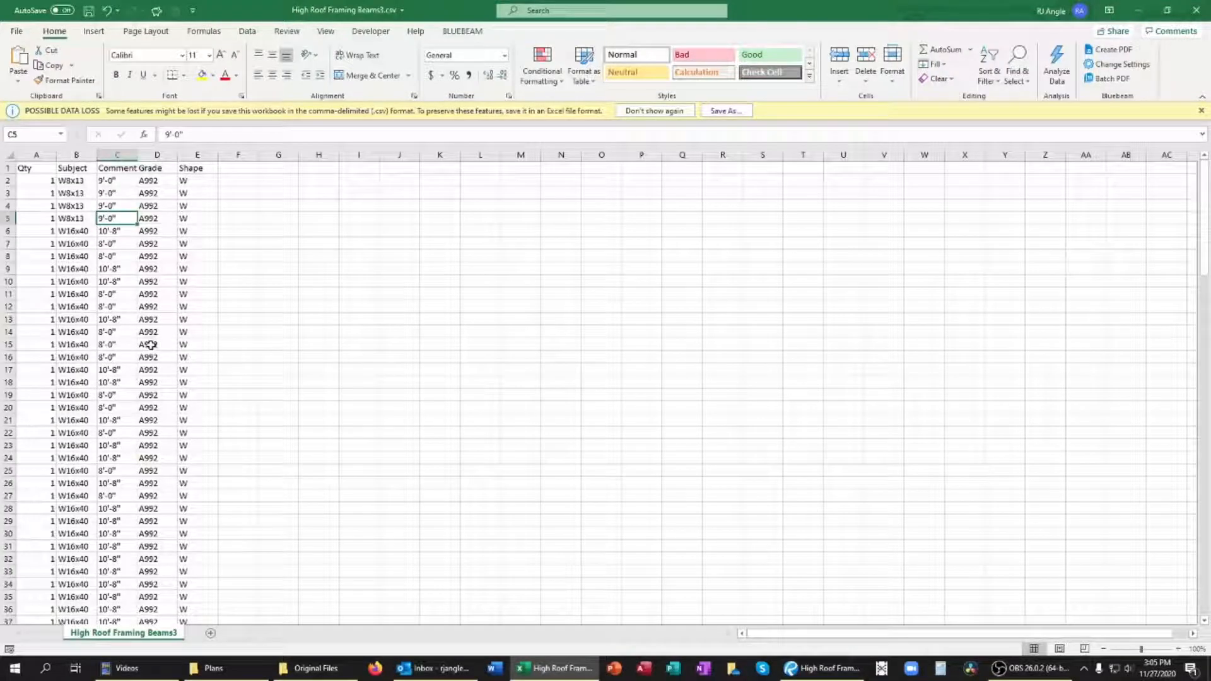
{"action": "mouse_move", "coordinate": [126, 340]}
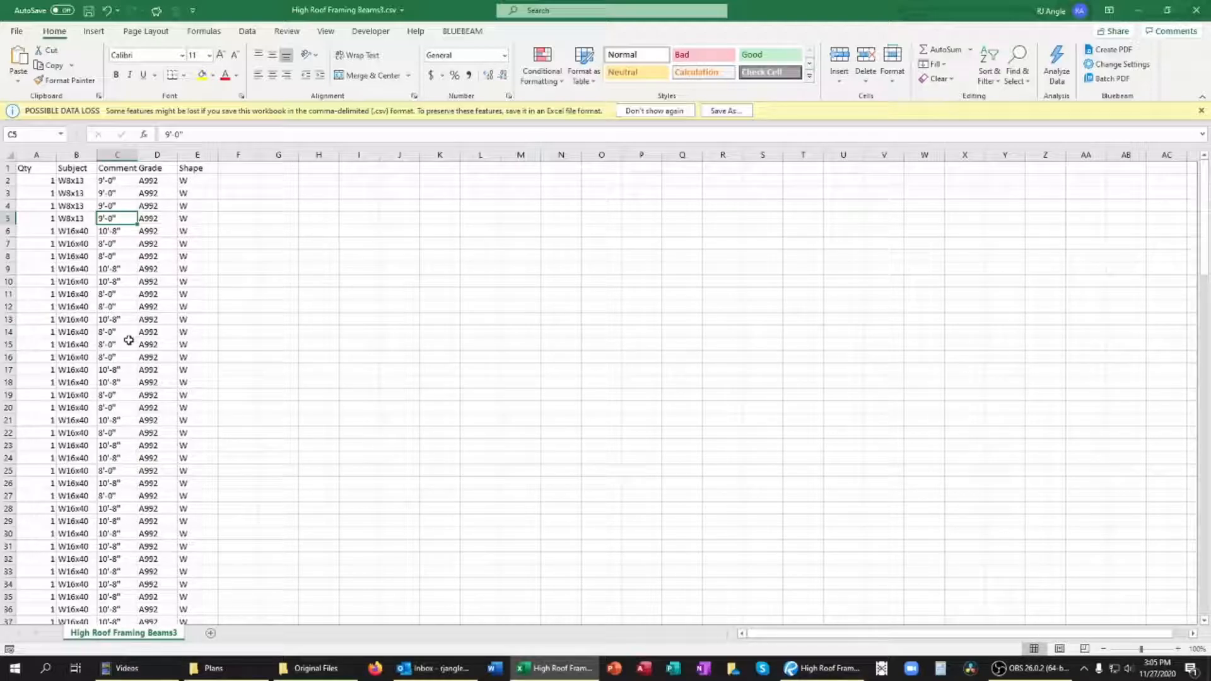
{"action": "scroll", "scroll_direction": "down", "scroll_amount": 3}
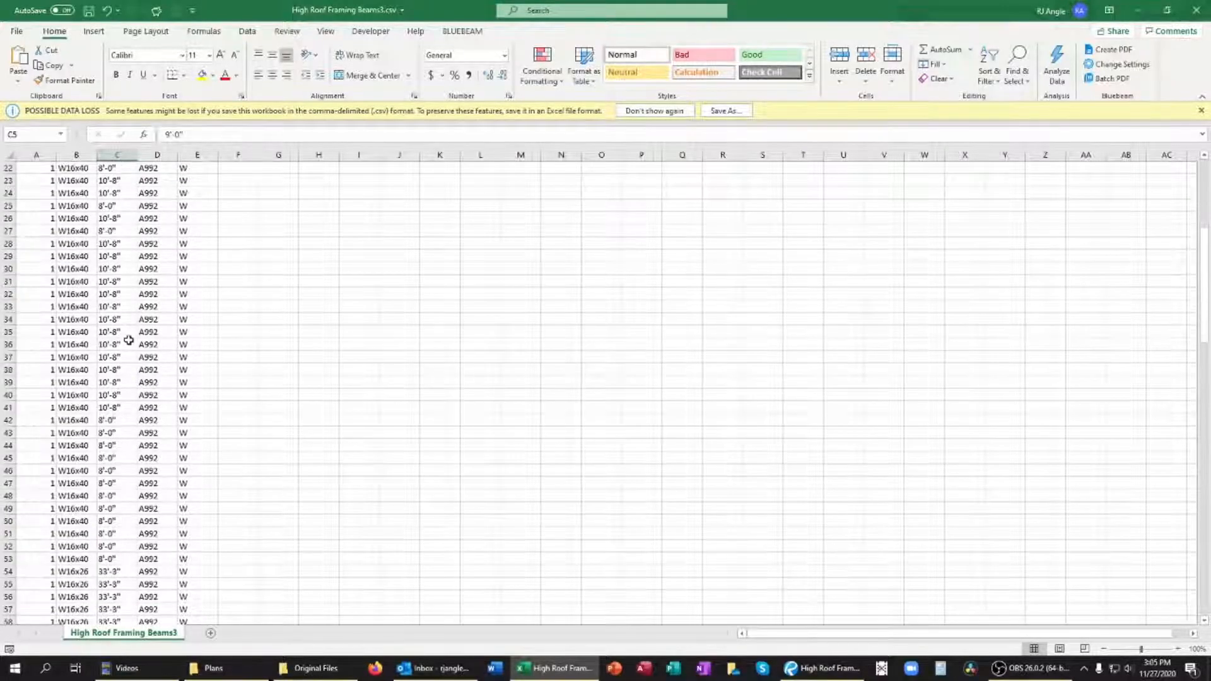
{"action": "scroll", "scroll_direction": "down", "scroll_amount": 3}
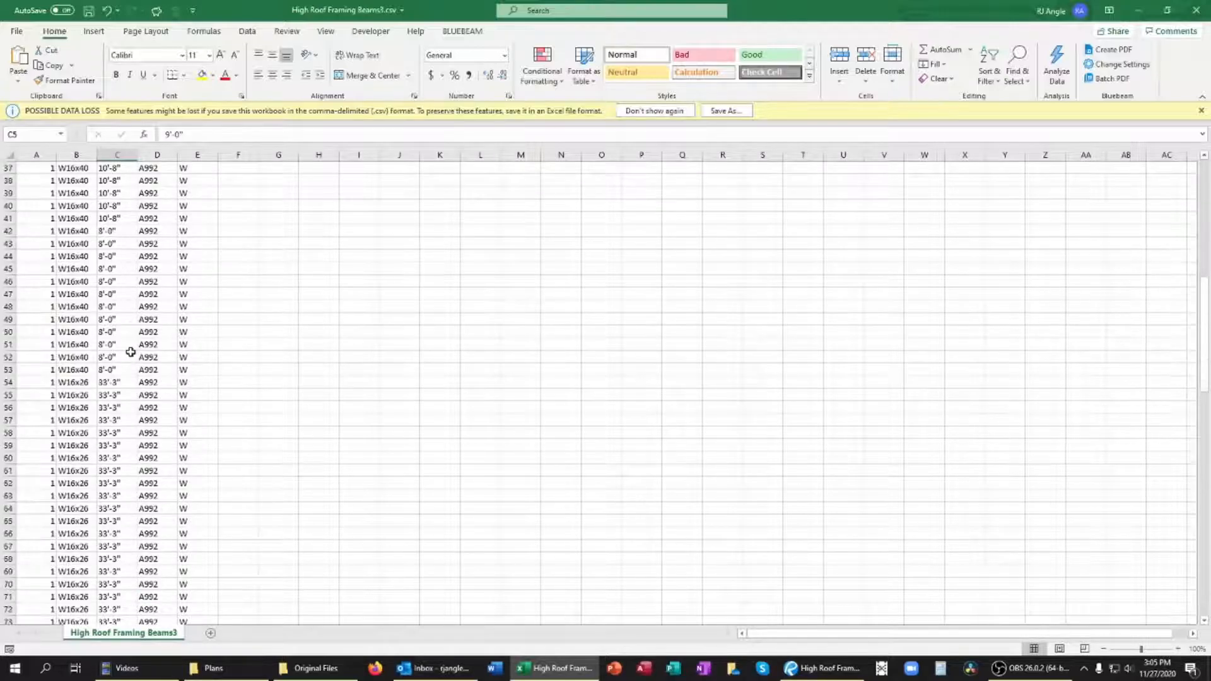
{"action": "scroll", "scroll_direction": "down", "scroll_amount": 3}
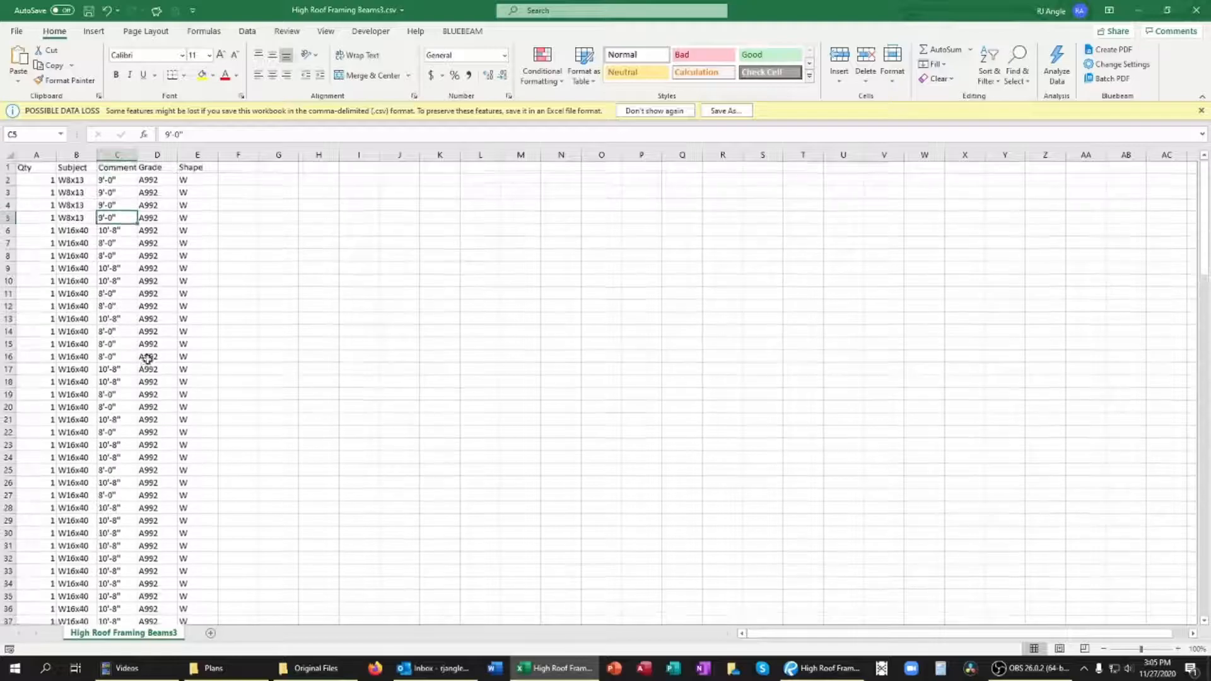
{"action": "mouse_move", "coordinate": [282, 315]}
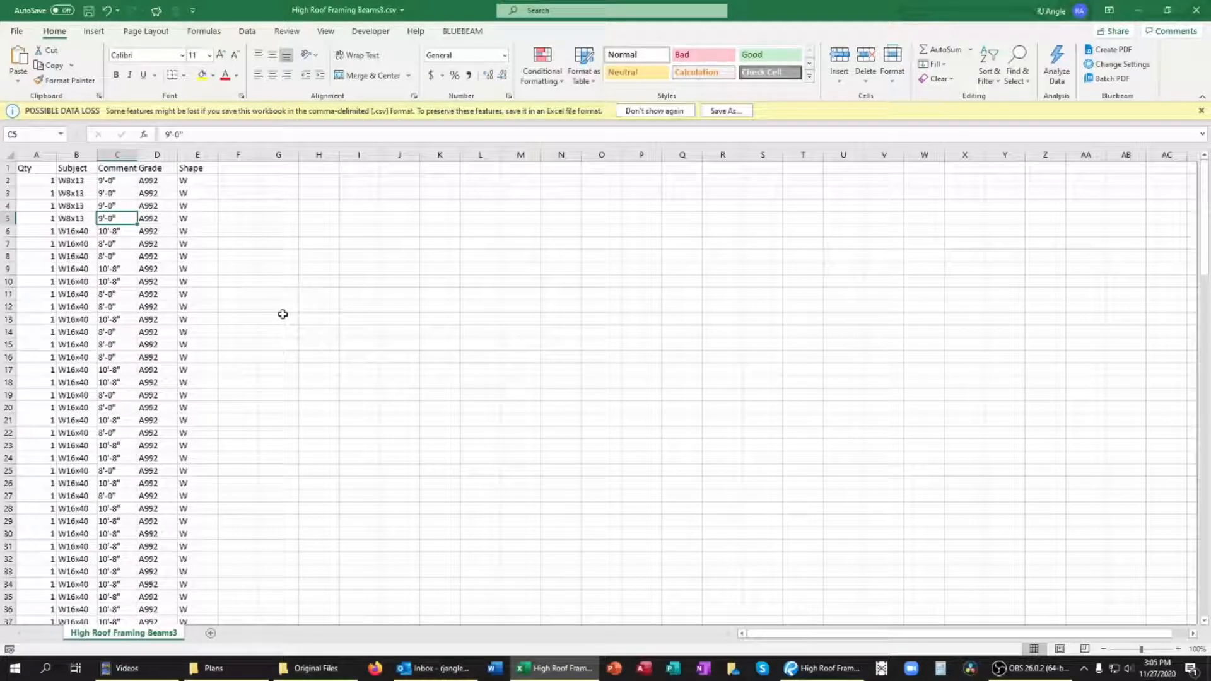
{"action": "mouse_move", "coordinate": [1033, 384]}
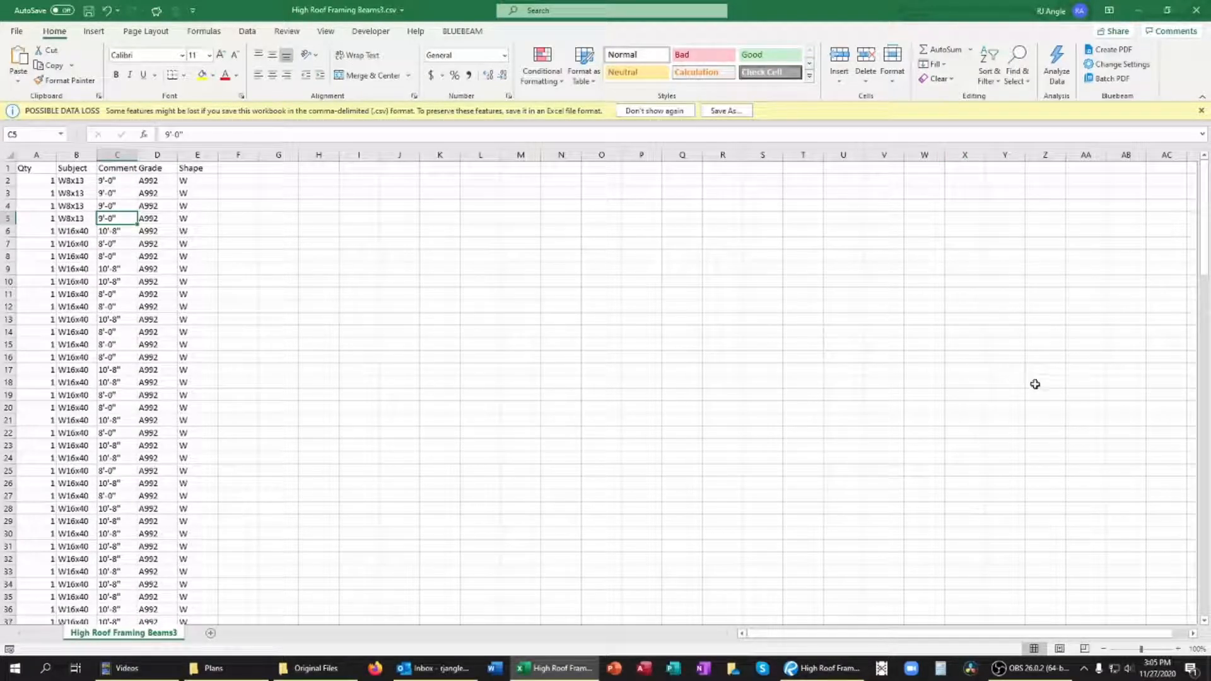